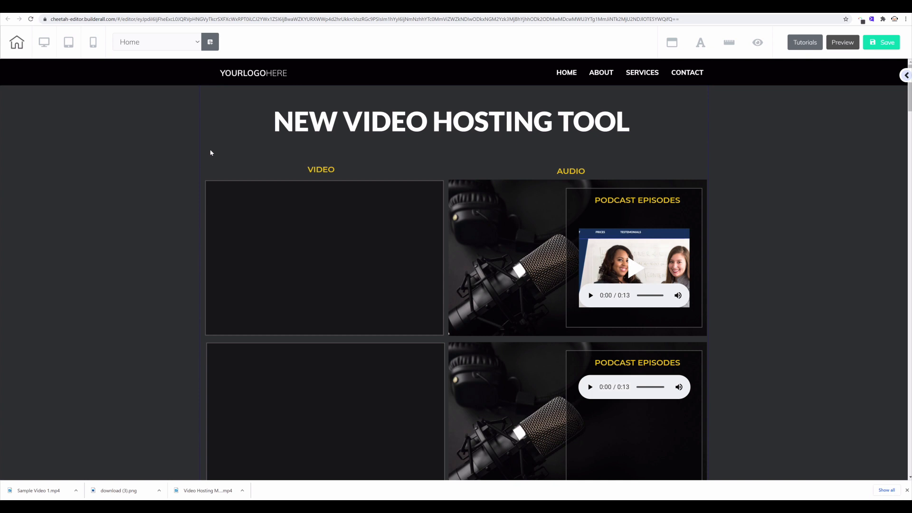
mouse_move(245, 163)
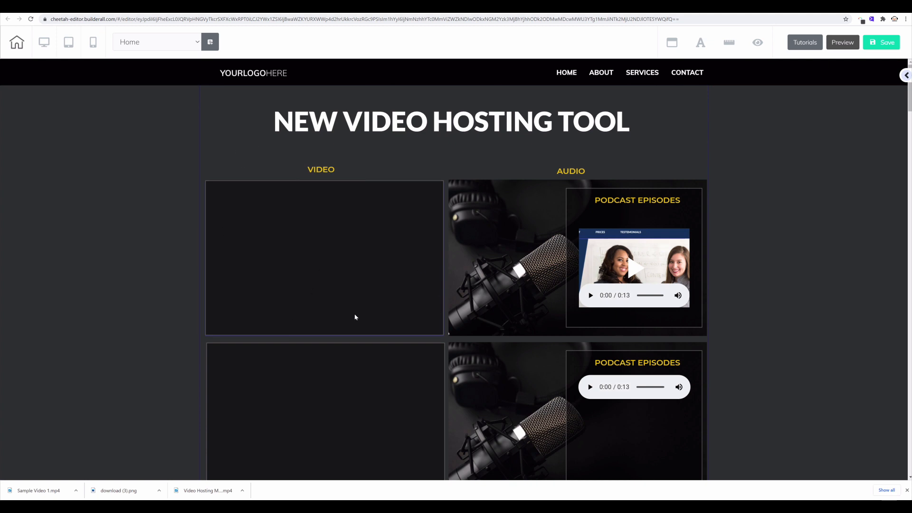
mouse_move(360, 309)
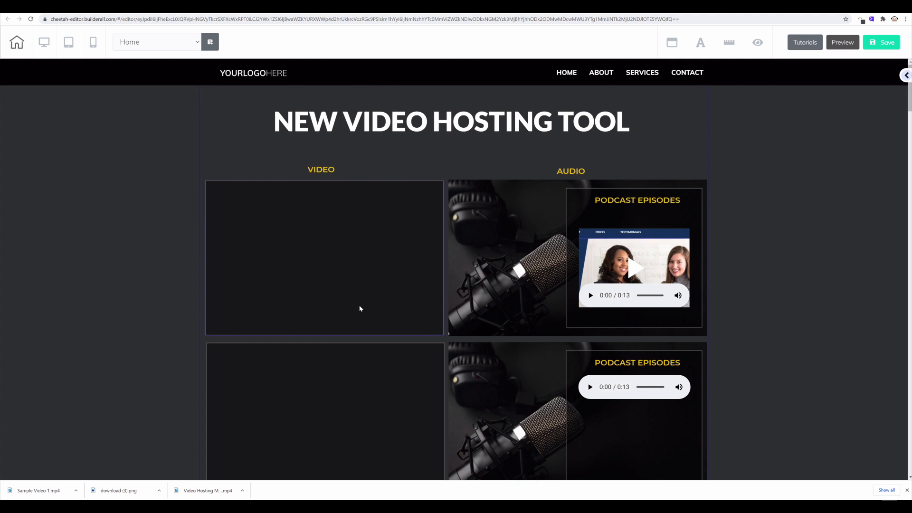
mouse_move(326, 279)
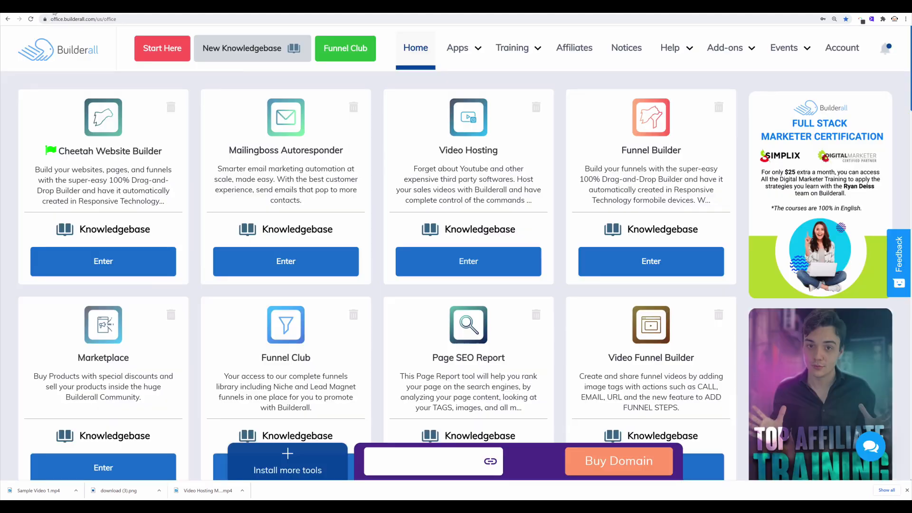
mouse_move(459, 259)
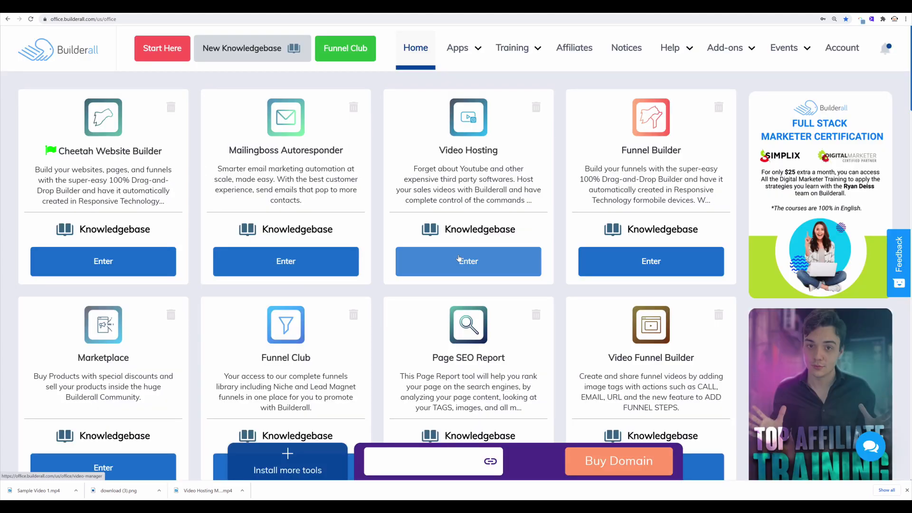
- Launch the Video Hosting card from the Builderall Office home page
left_click(468, 262)
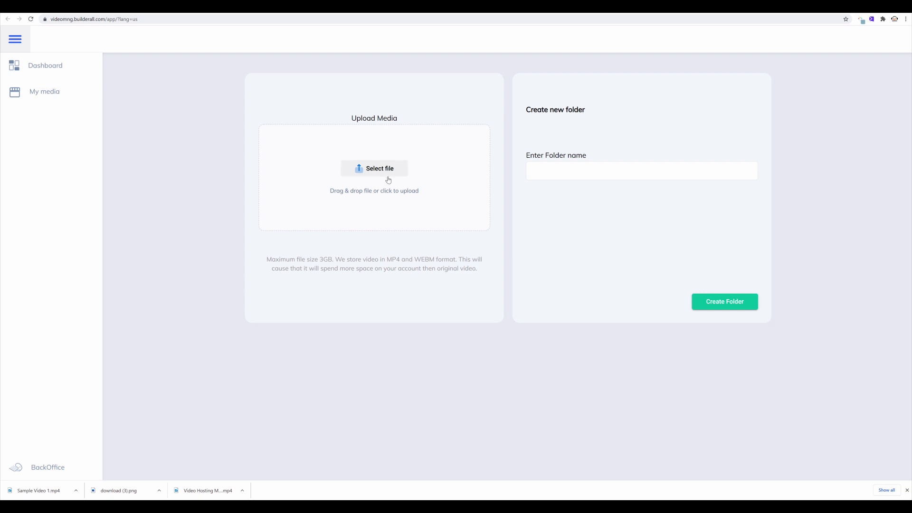
mouse_move(390, 177)
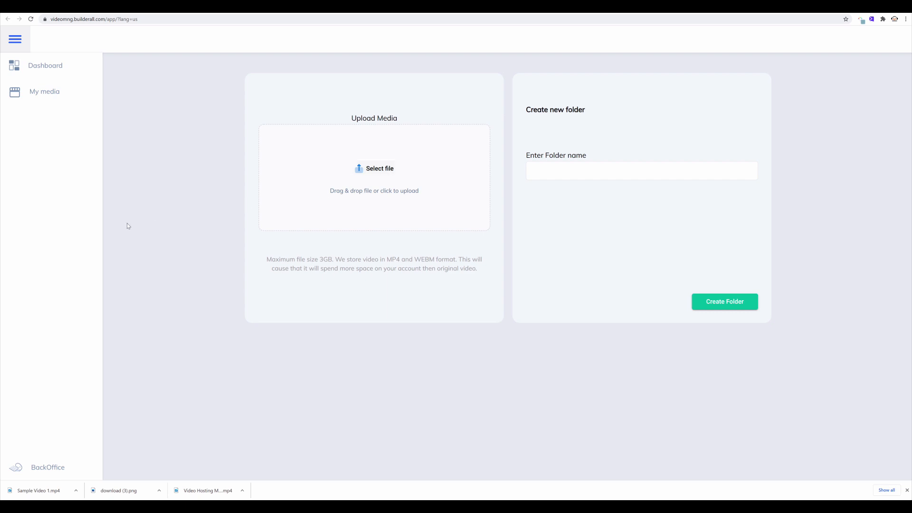
mouse_move(364, 187)
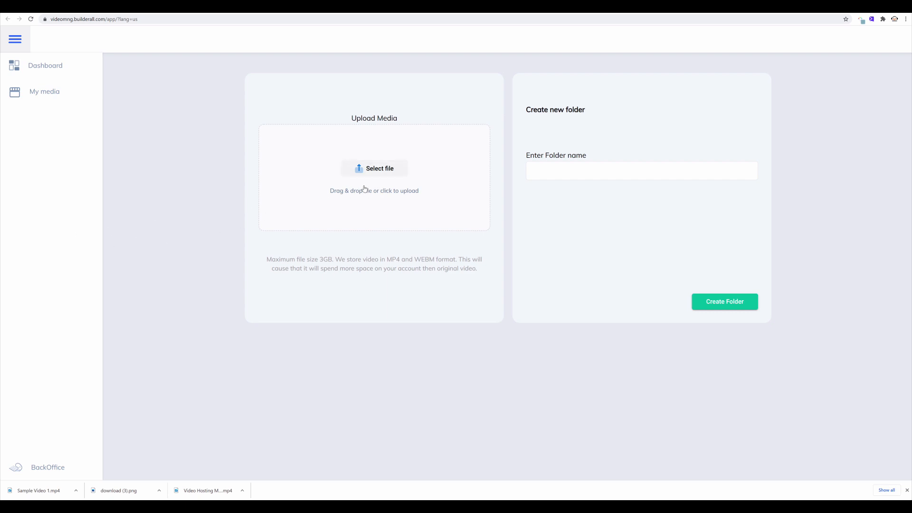
- Enter 'Project 1' as the new folder name and create the folder
left_click(642, 171)
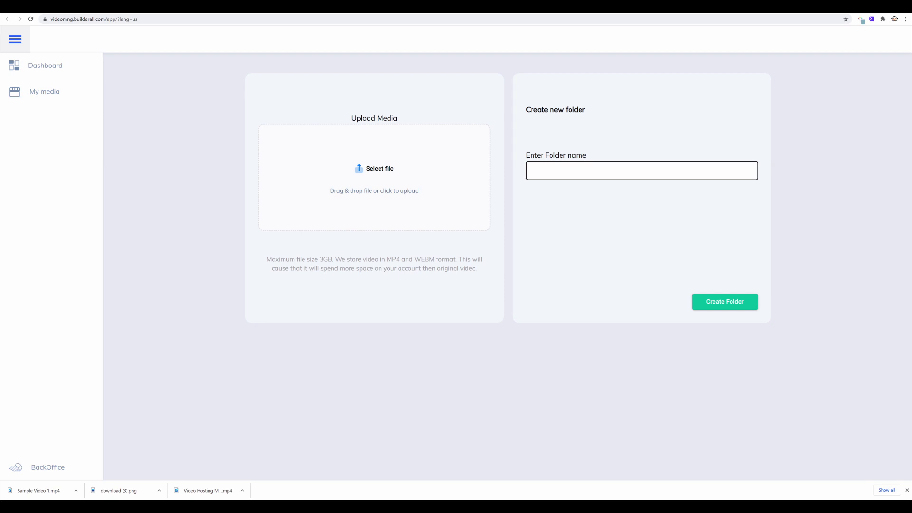
left_click(642, 171)
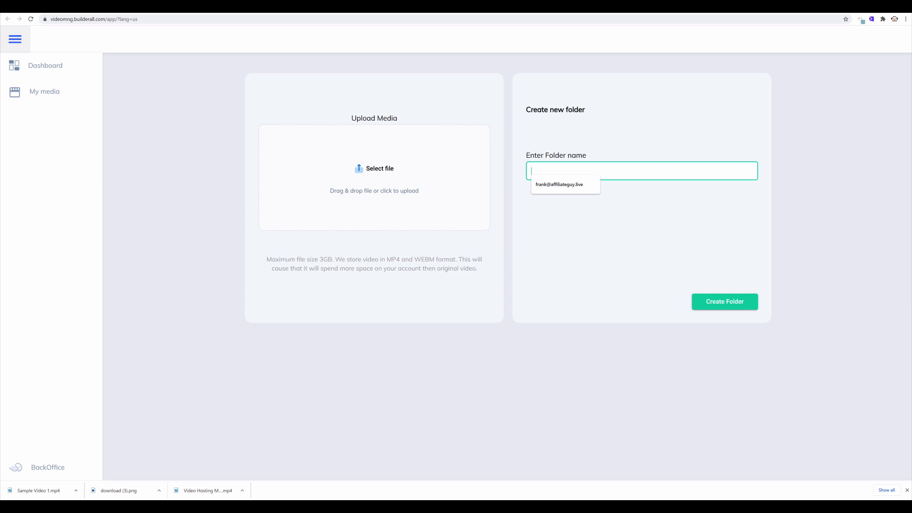
type("Project")
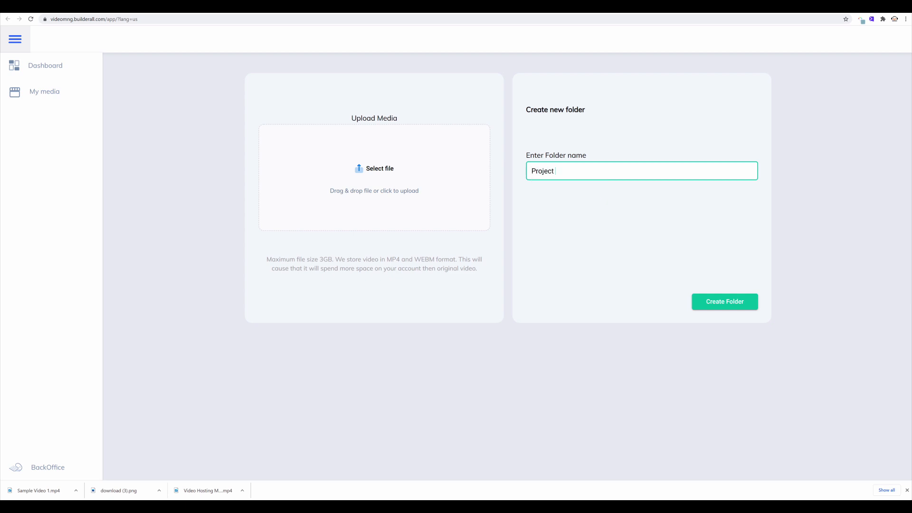
type("1")
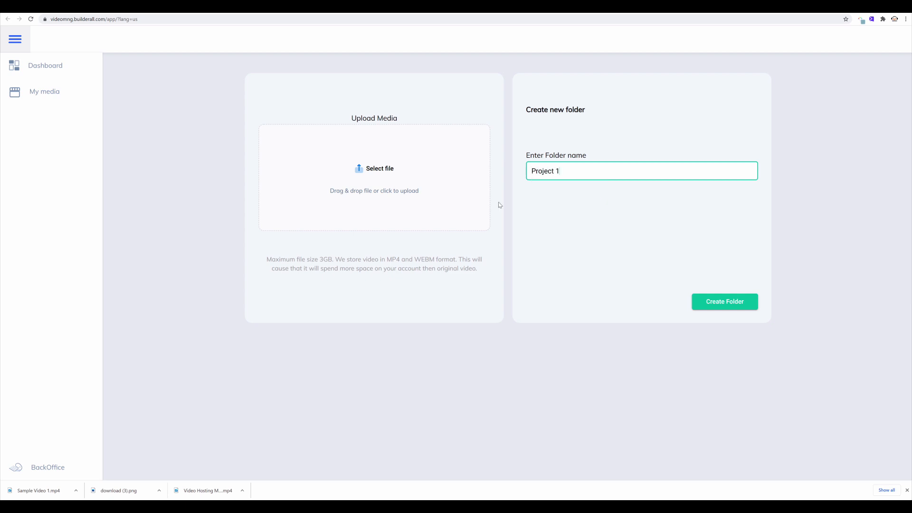
left_click(724, 302)
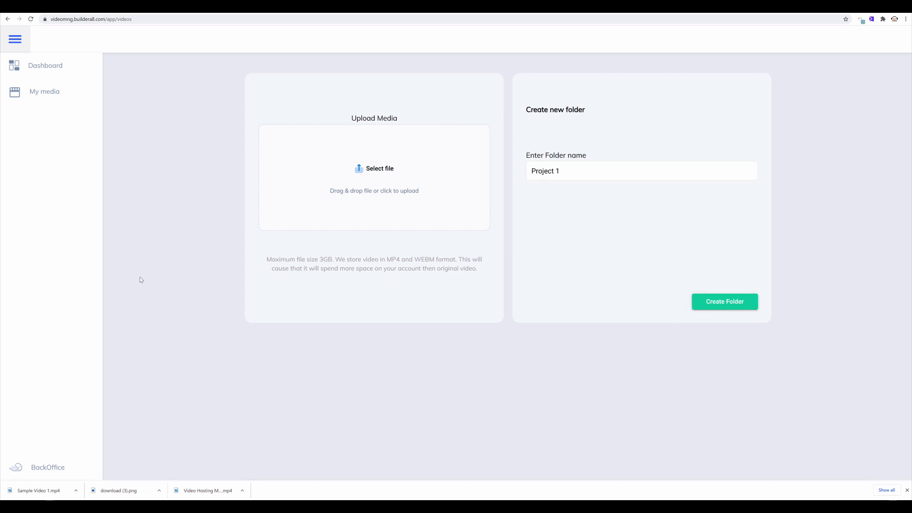
mouse_move(42, 94)
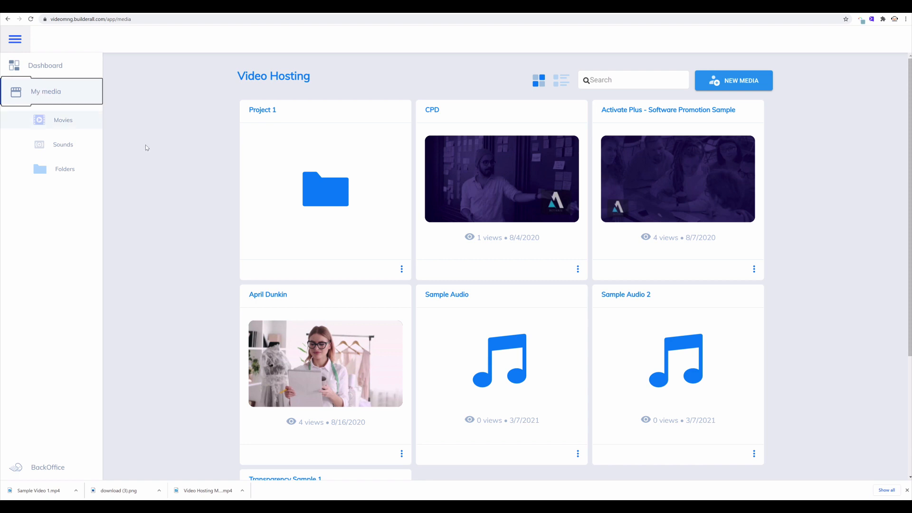
mouse_move(343, 197)
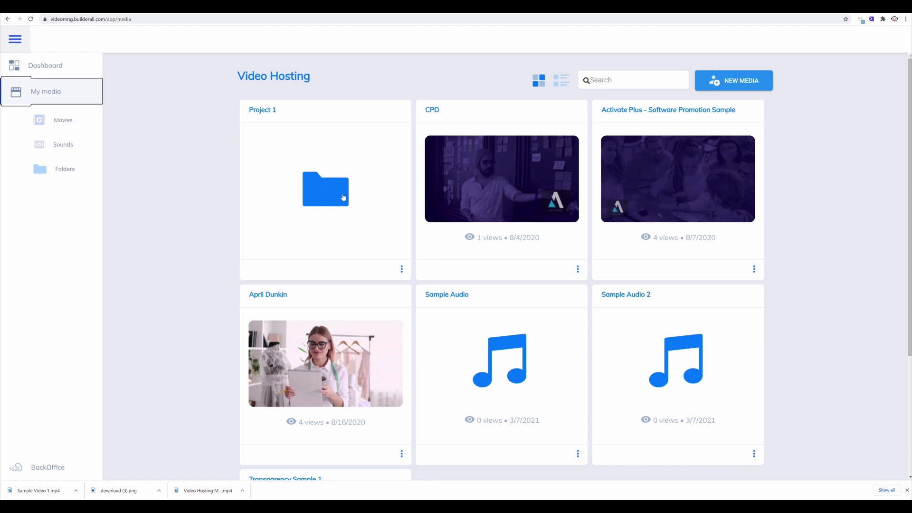
- Scroll the media library and filter it to Movies in the sidebar
scroll("down", 3)
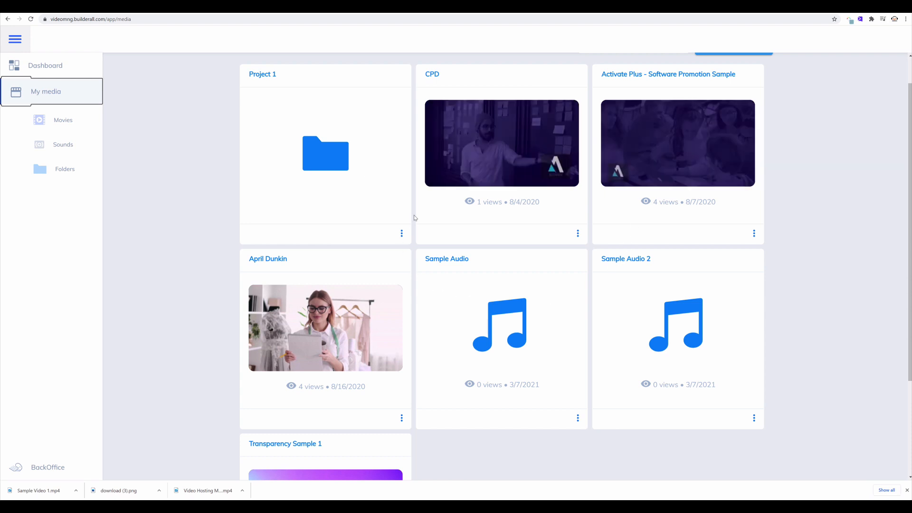
mouse_move(423, 312)
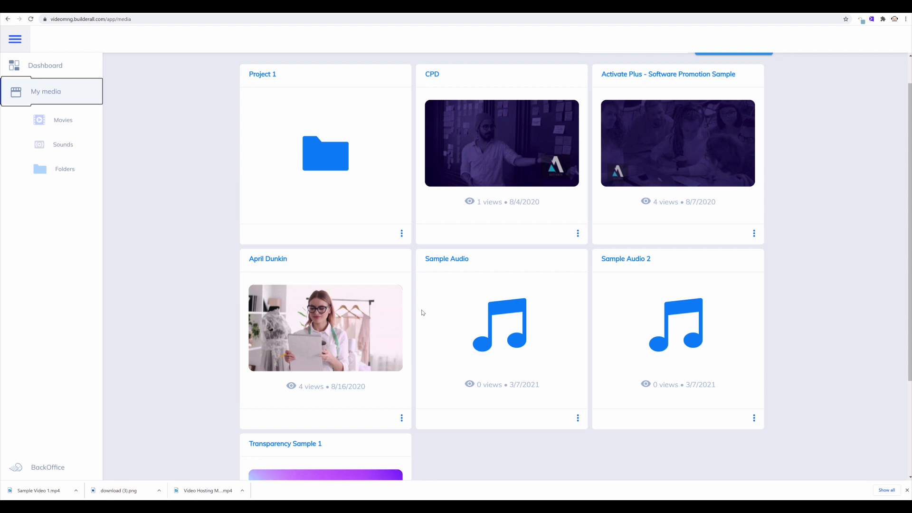
mouse_move(255, 327)
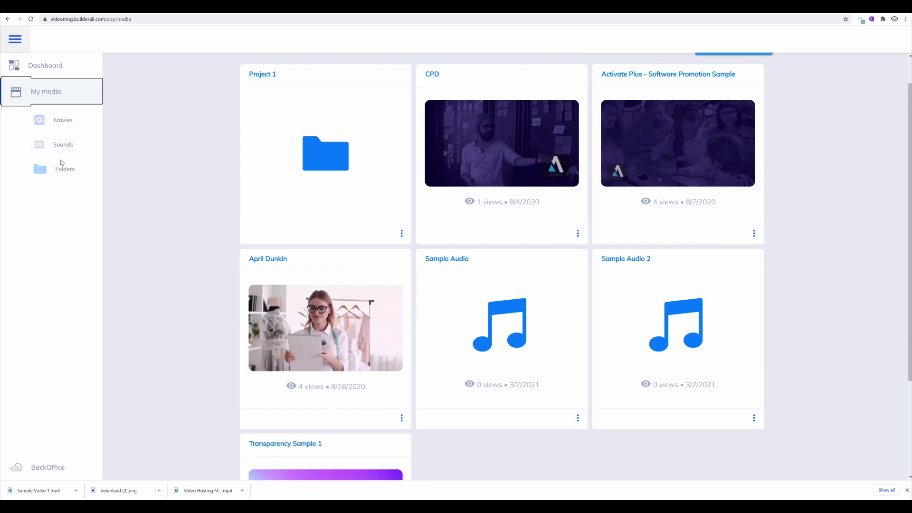
left_click(63, 119)
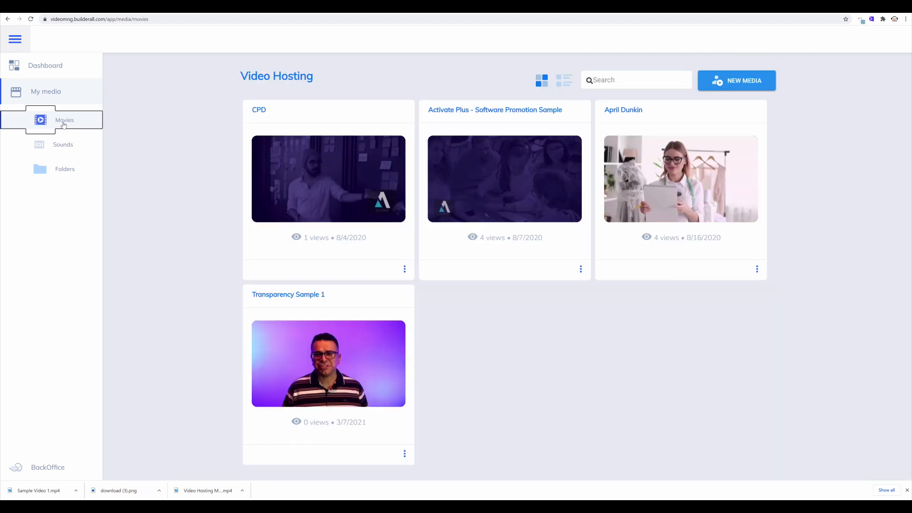
mouse_move(736, 77)
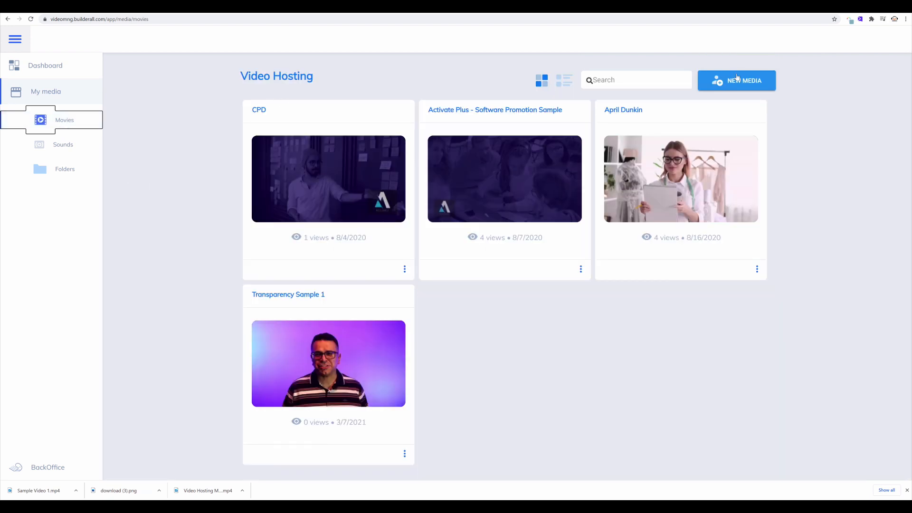
- Upload a new video with the media name 'Sample Video 1'
left_click(736, 80)
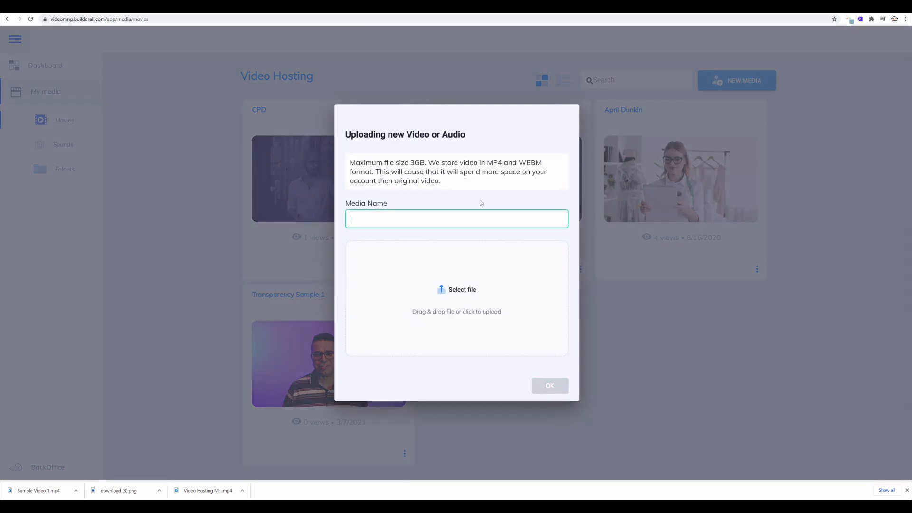
type("Sam")
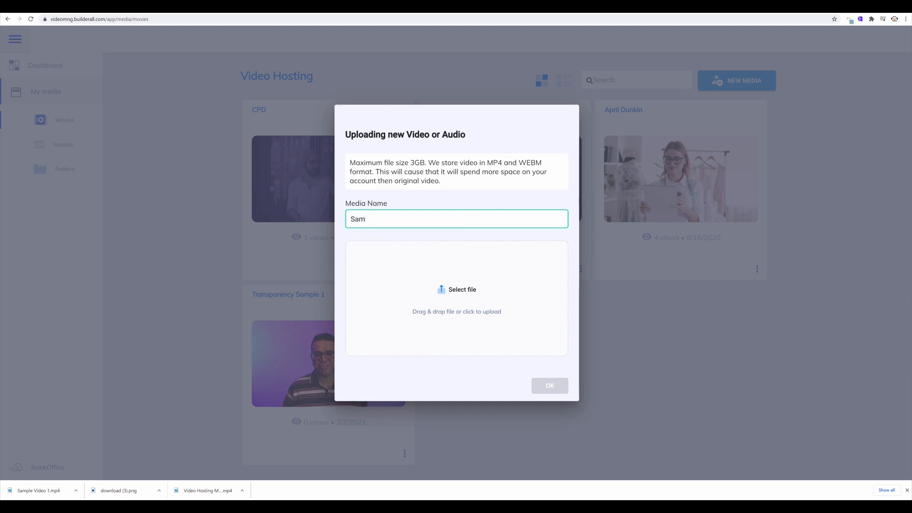
type("Sample Video 1")
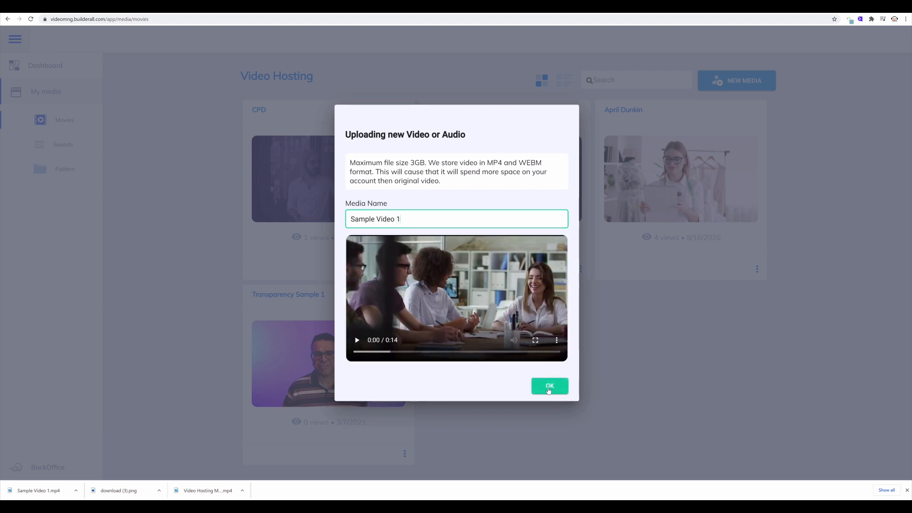
left_click(550, 386)
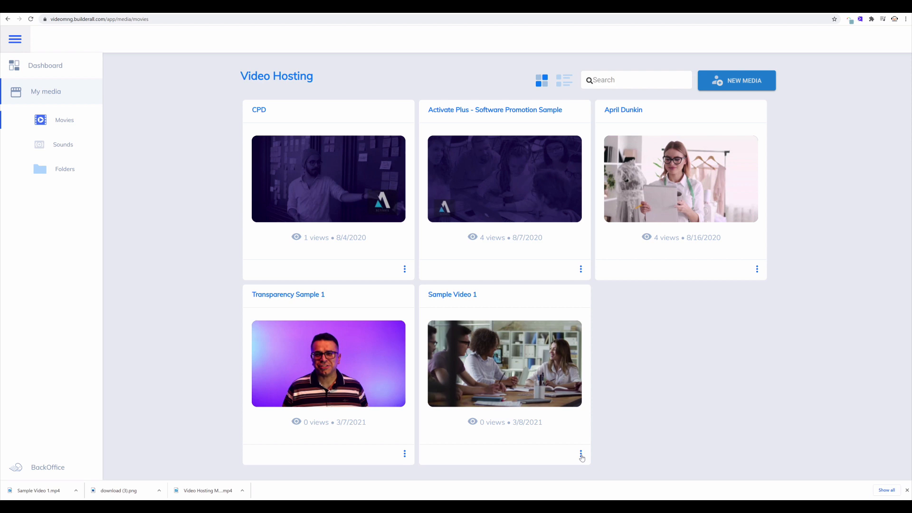
- Edit Sample Video 1: preview countdown Themes 2 and 4, choose Theme 5, save
left_click(581, 453)
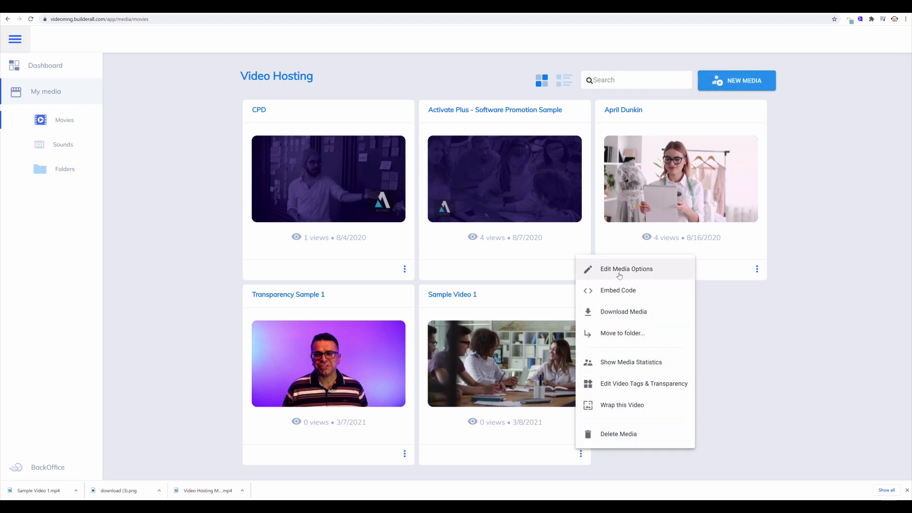
left_click(626, 269)
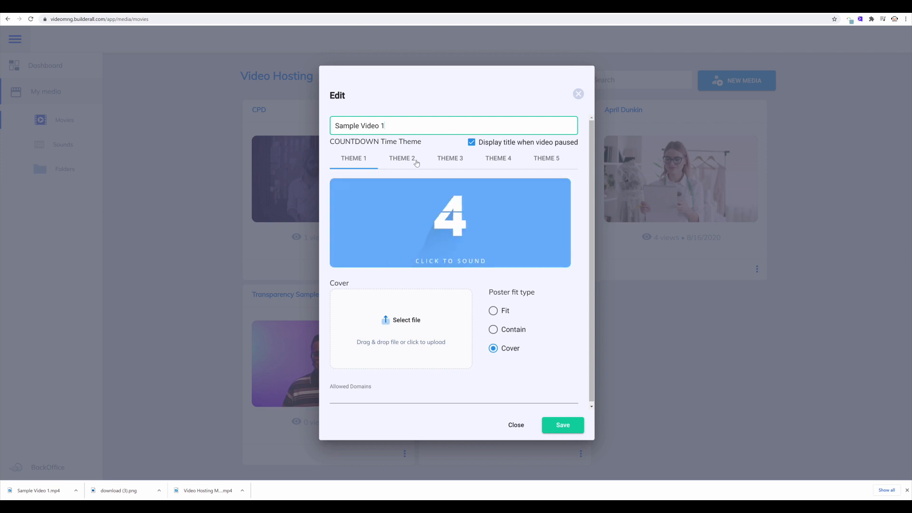
left_click(402, 158)
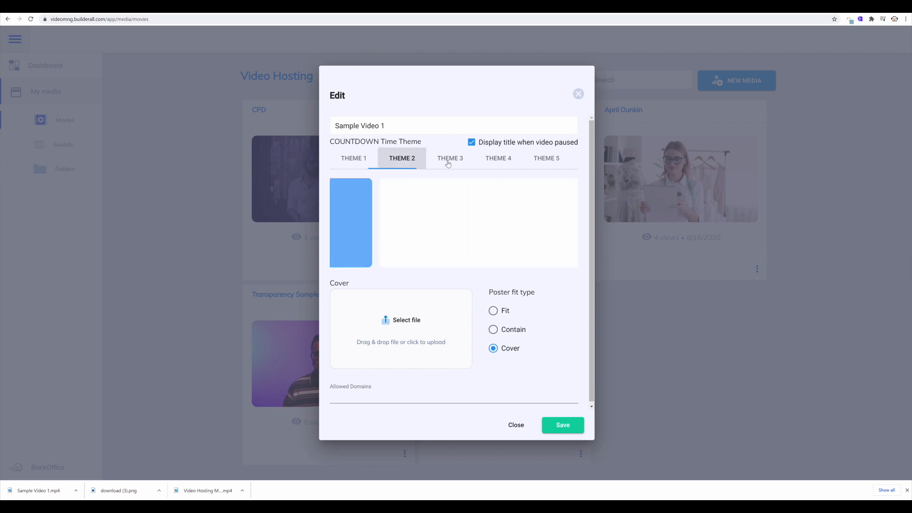
left_click(497, 158)
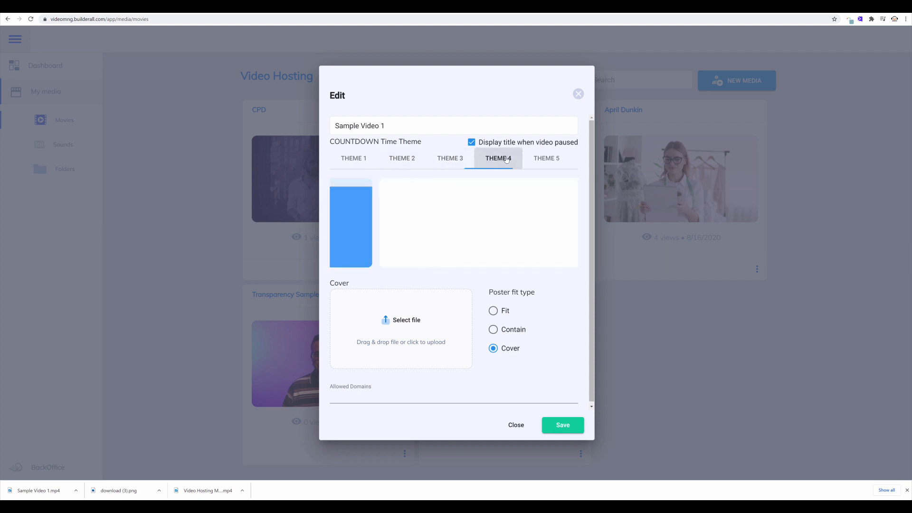
left_click(546, 158)
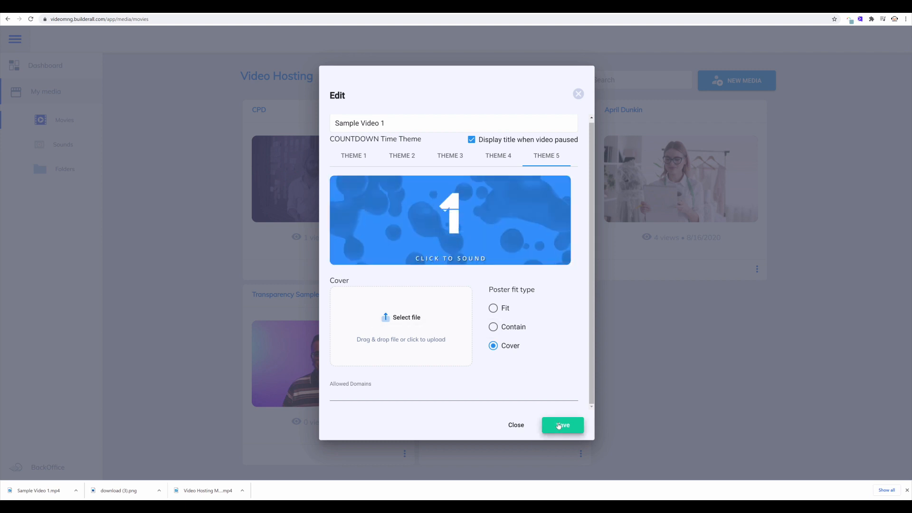
left_click(562, 425)
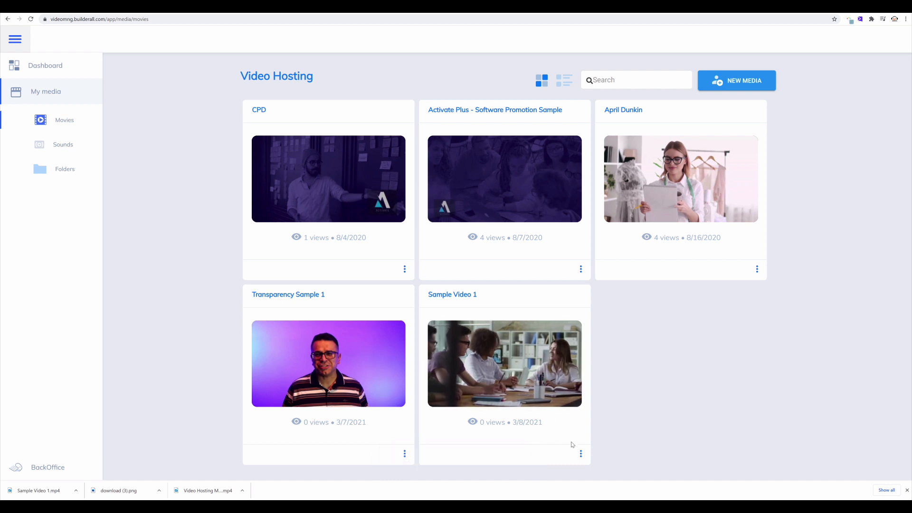
- Copy Sample Video 1's iframe embed code after toggling Show Countdown off and on
left_click(581, 454)
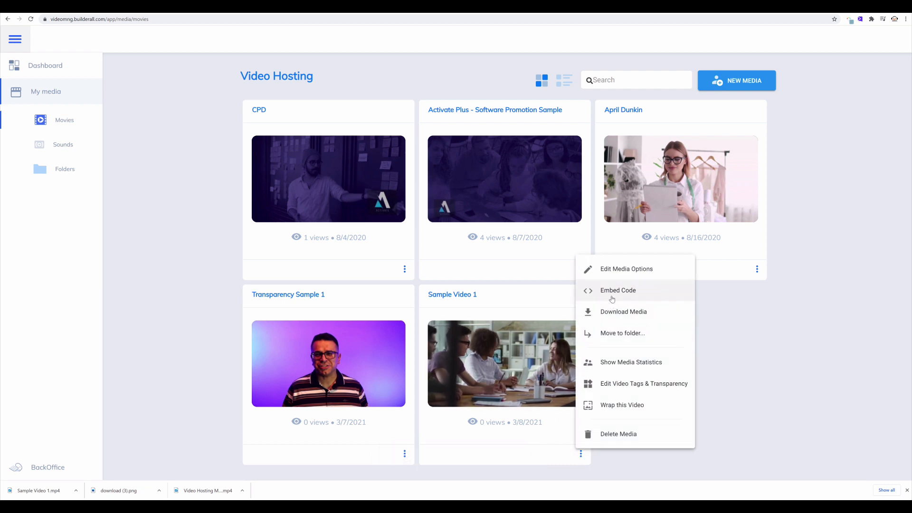
left_click(618, 291)
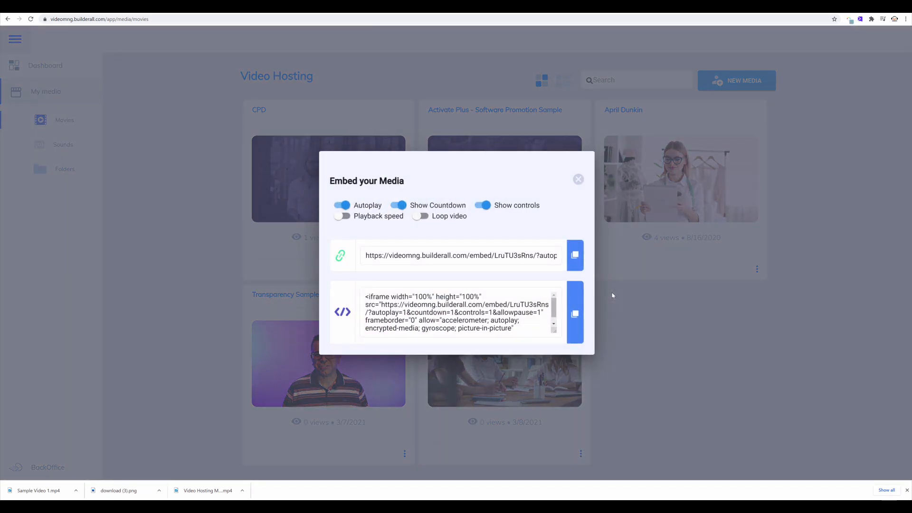
left_click(461, 313)
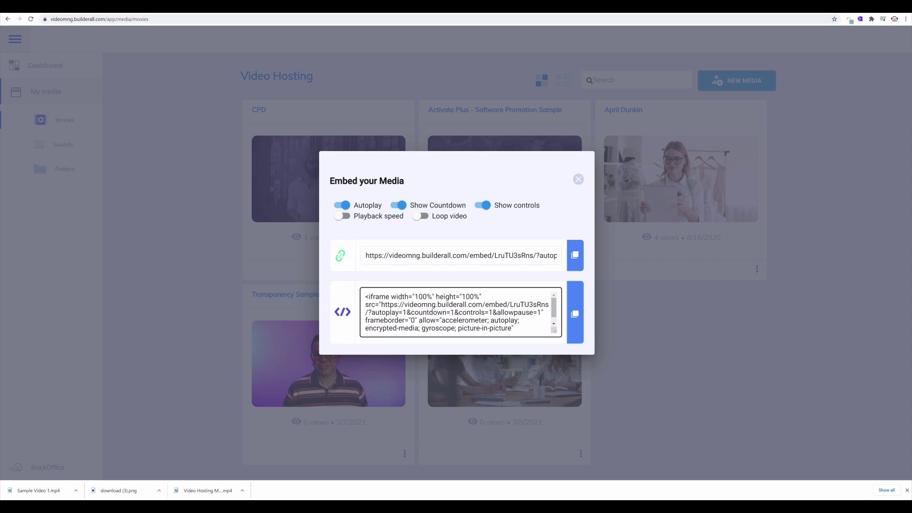
left_click(459, 255)
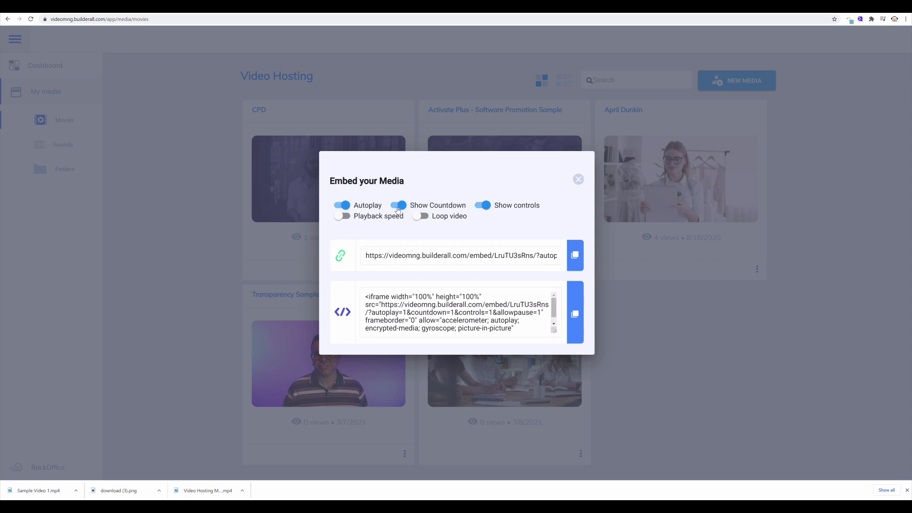
mouse_move(355, 210)
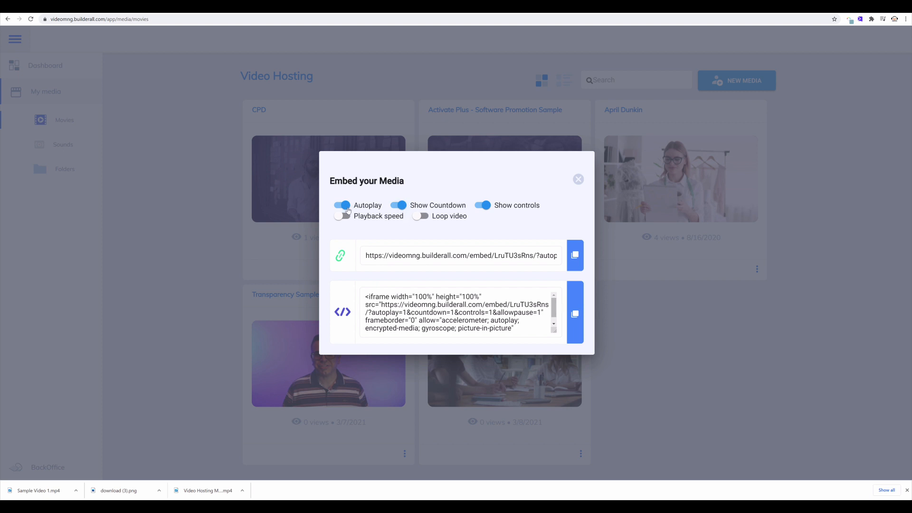
left_click(397, 205)
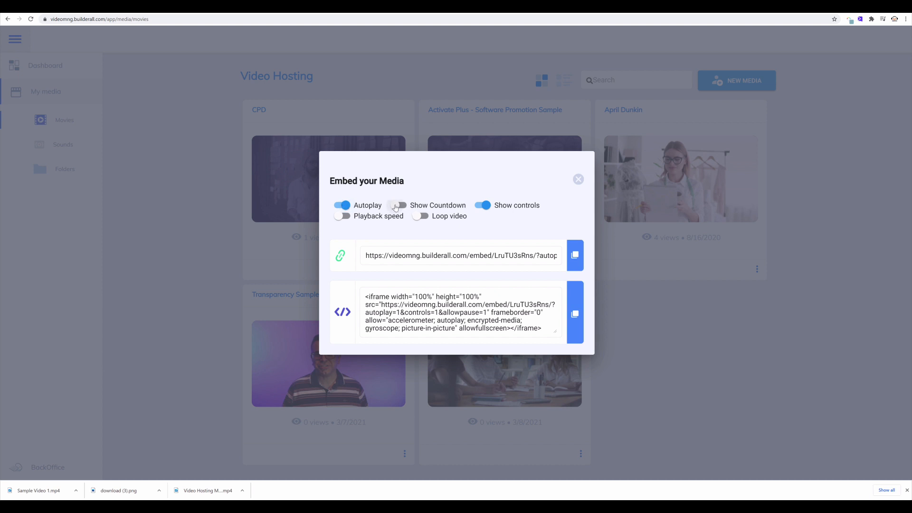
left_click(397, 206)
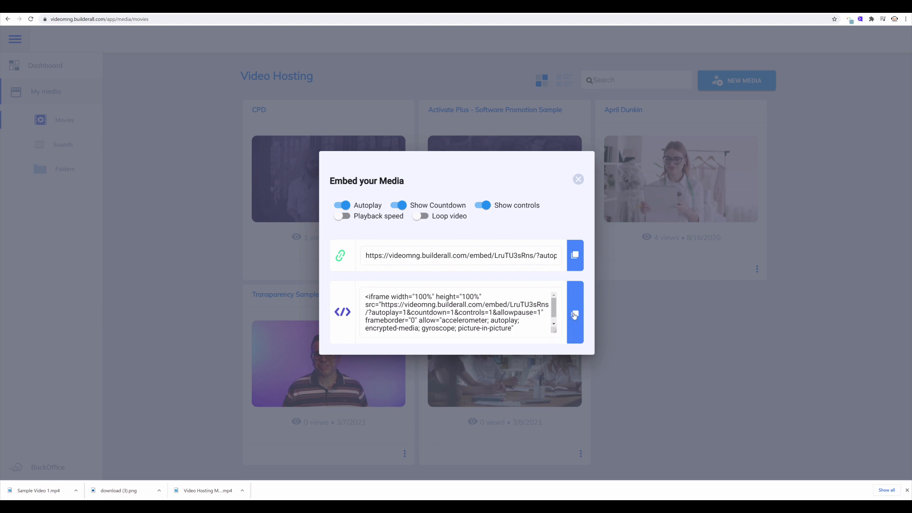
left_click(576, 313)
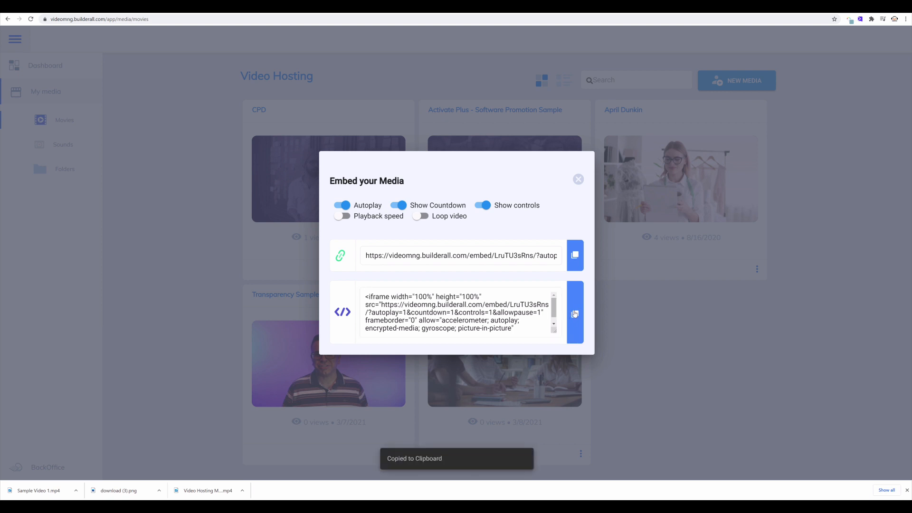
left_click(575, 313)
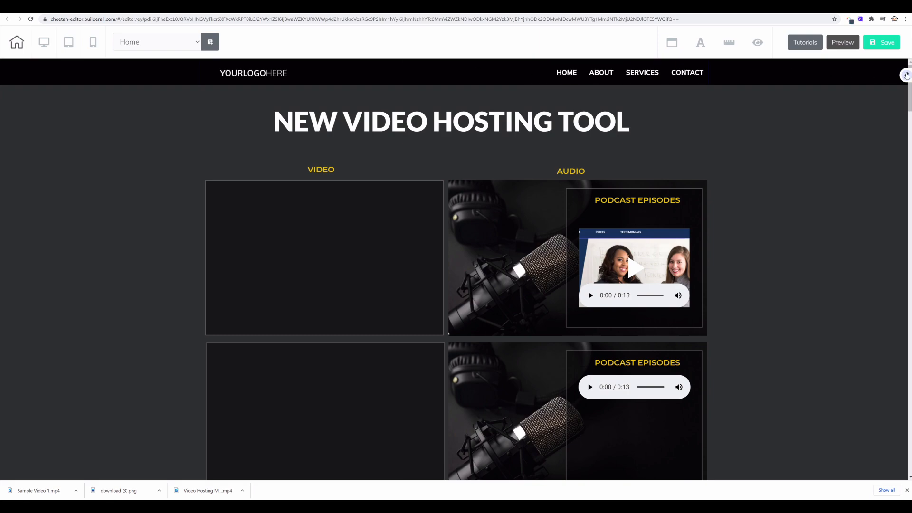
- Choose the Iframe element from the Add panel's element list for the Video box
left_click(907, 74)
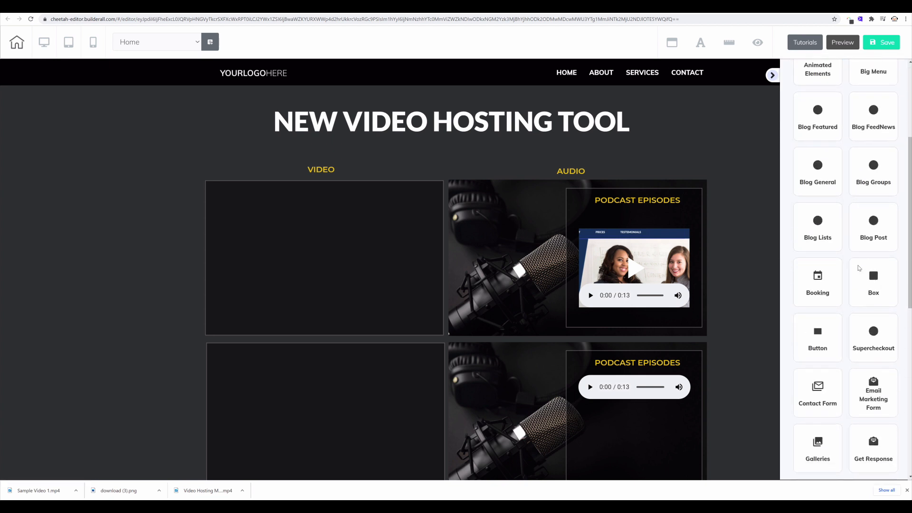
scroll("down", 3)
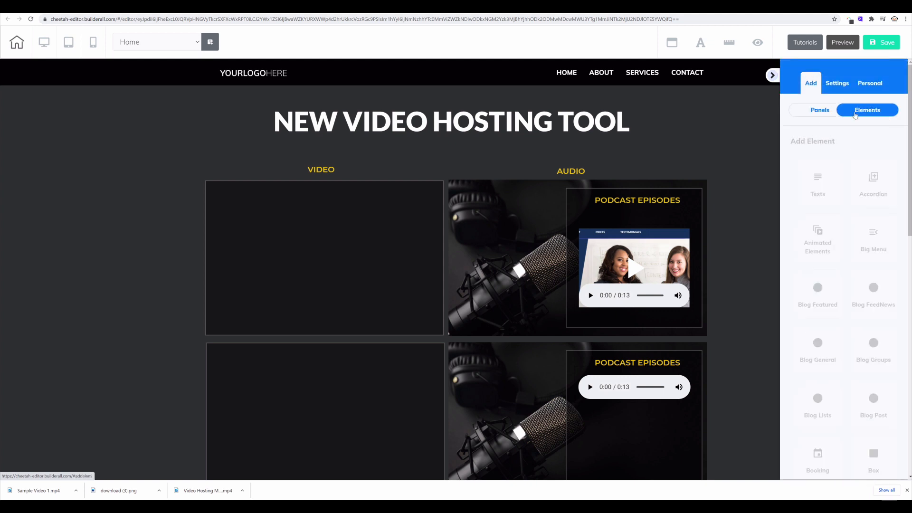
scroll("down", 3)
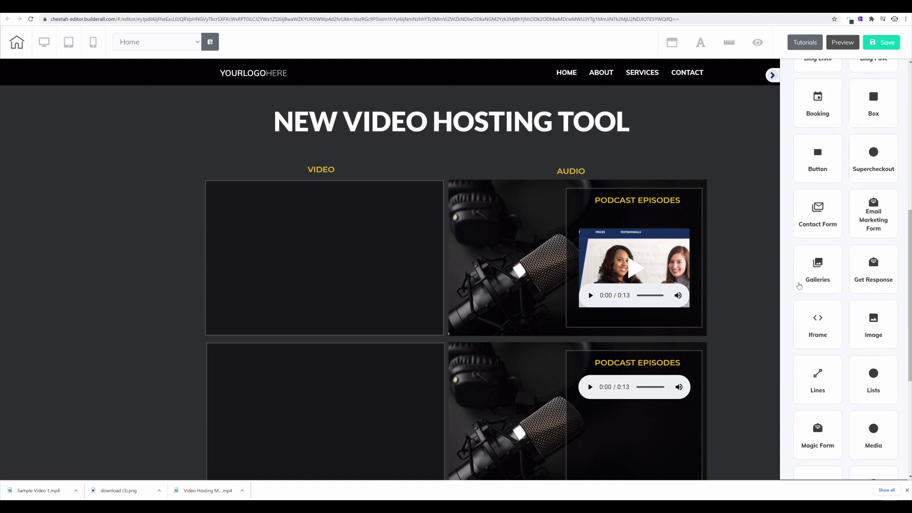
left_click(817, 324)
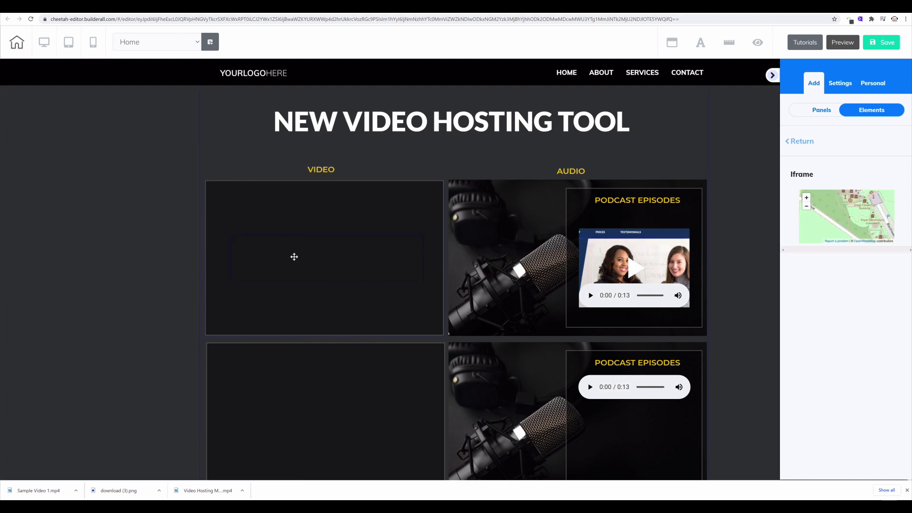
mouse_move(368, 273)
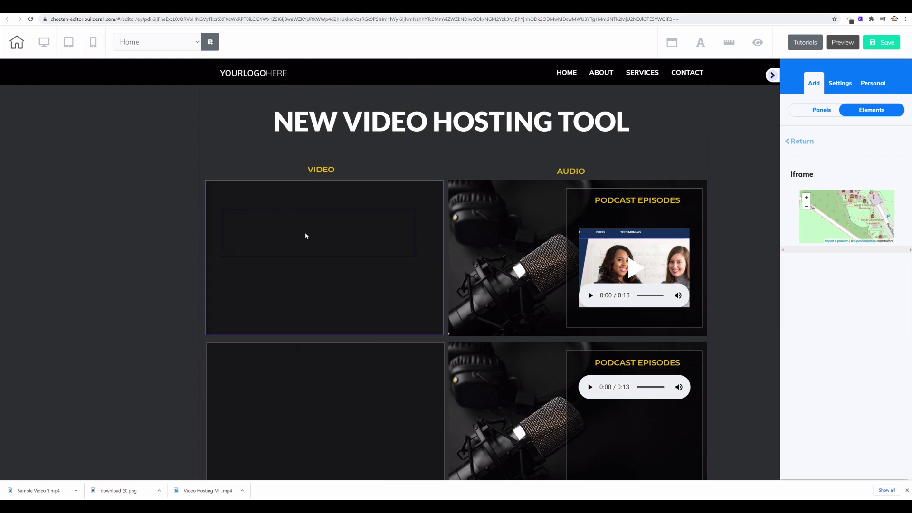
- Select the new iframe and collapse, then re-expand, its General Settings section
left_click(306, 236)
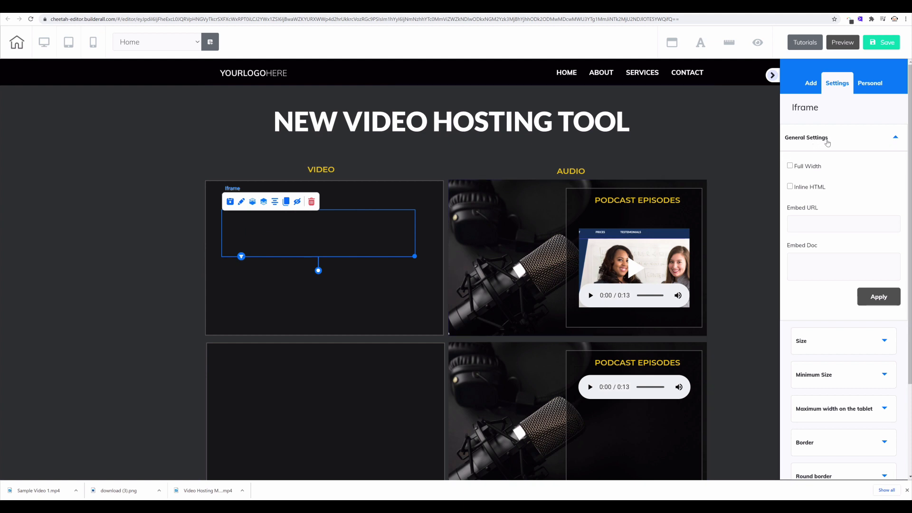
left_click(827, 140)
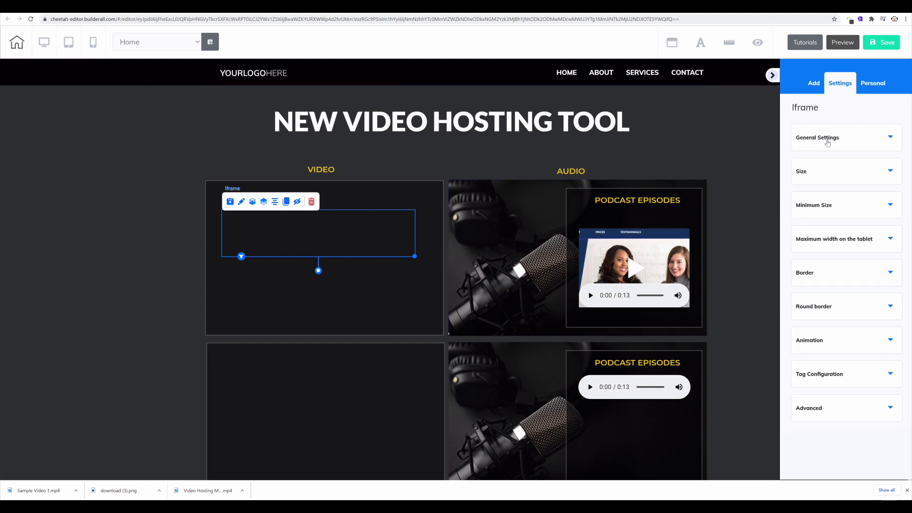
left_click(830, 138)
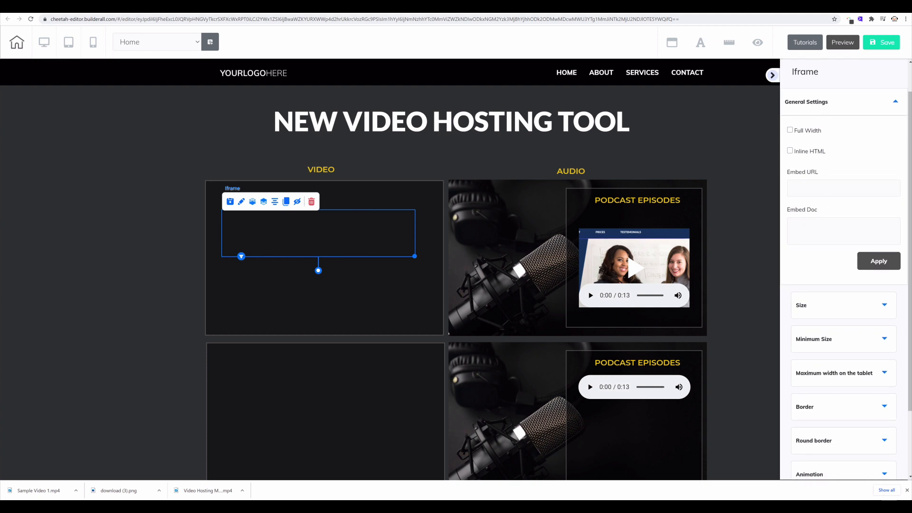
- Paste the copied code into the iframe's Embed Doc field and drag to enlarge it
left_click(843, 231)
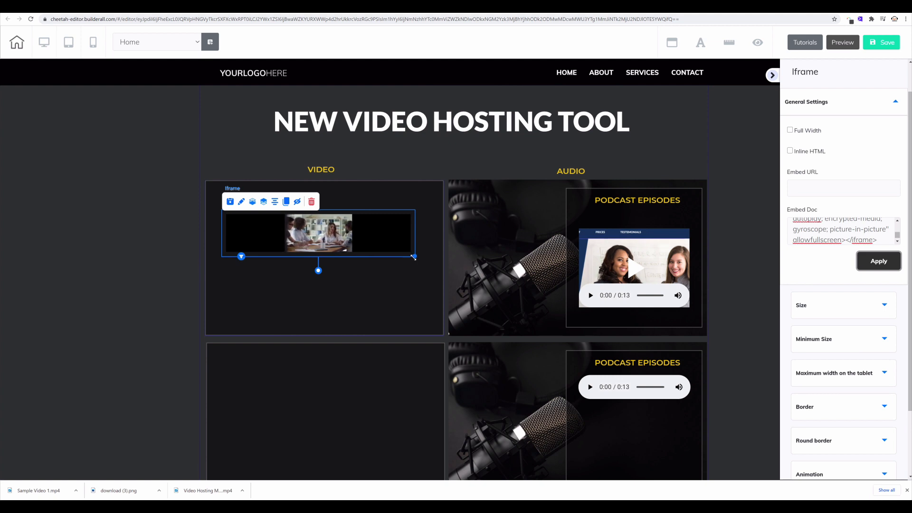
left_click_drag(414, 256, 427, 320)
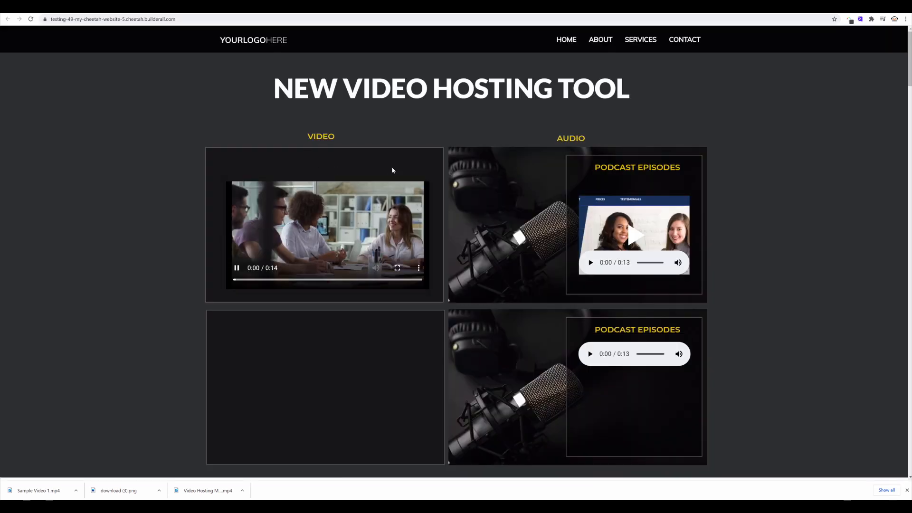
- Reload the live page, unmute Sample Video 1, and return to the video hosting library
left_click(31, 19)
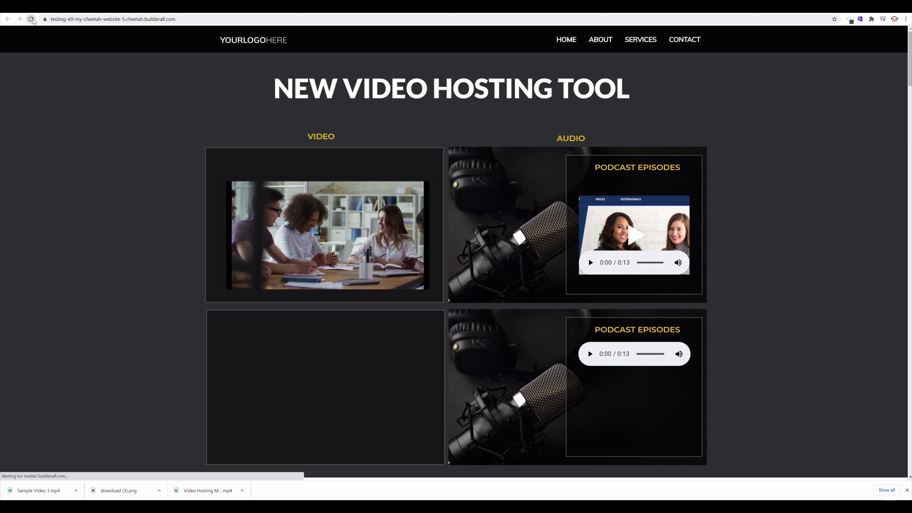
left_click(30, 19)
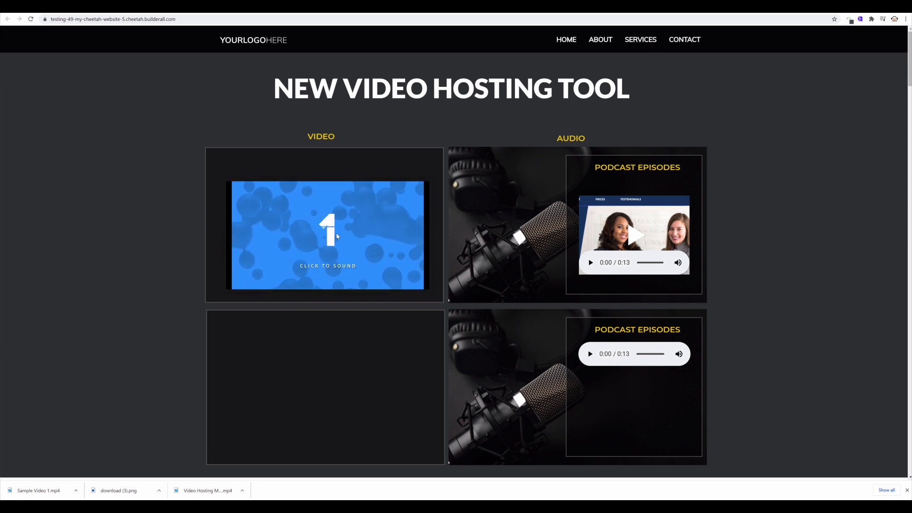
left_click(327, 237)
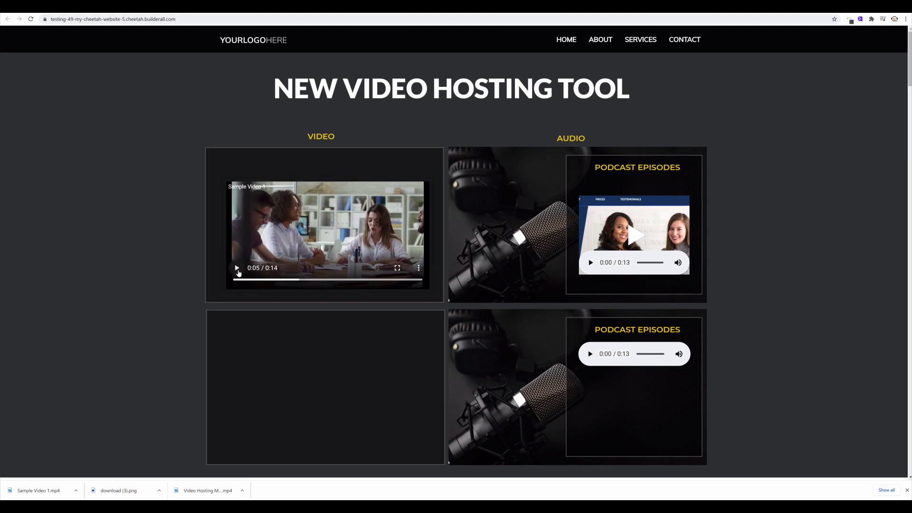
mouse_move(242, 271)
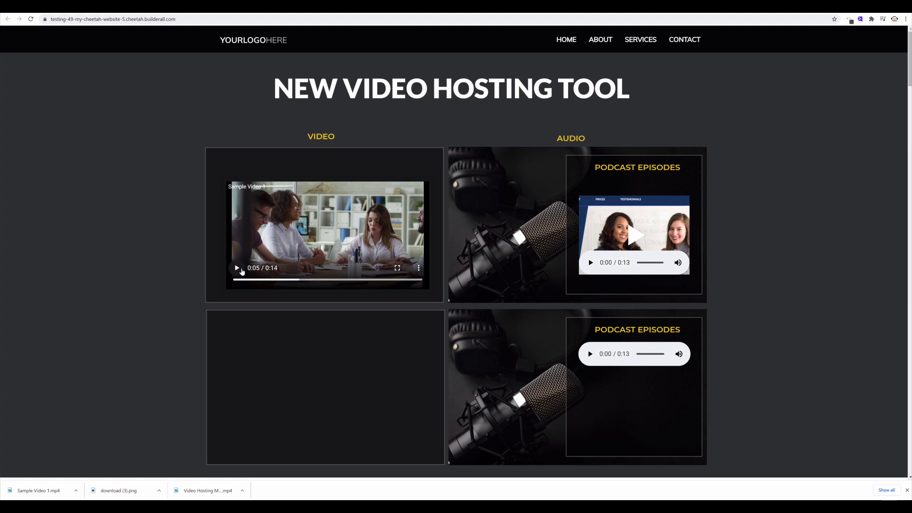
mouse_move(421, 299)
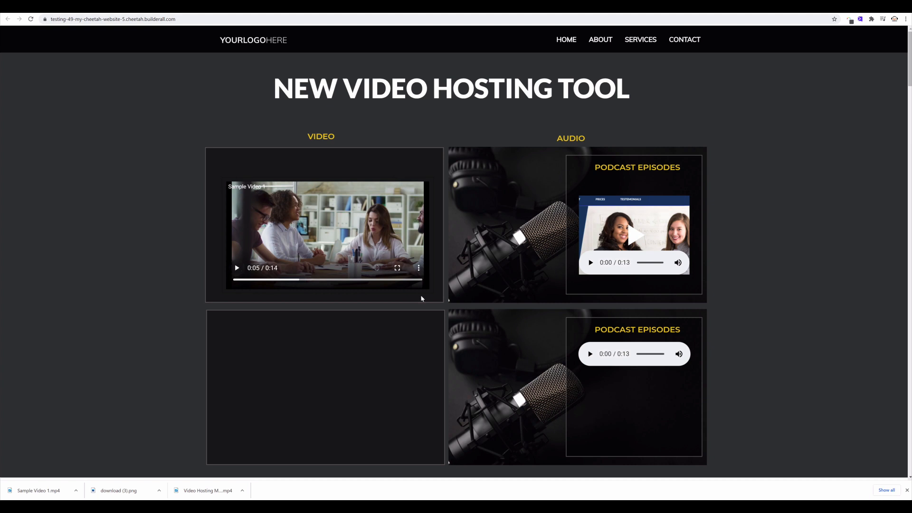
mouse_move(441, 314)
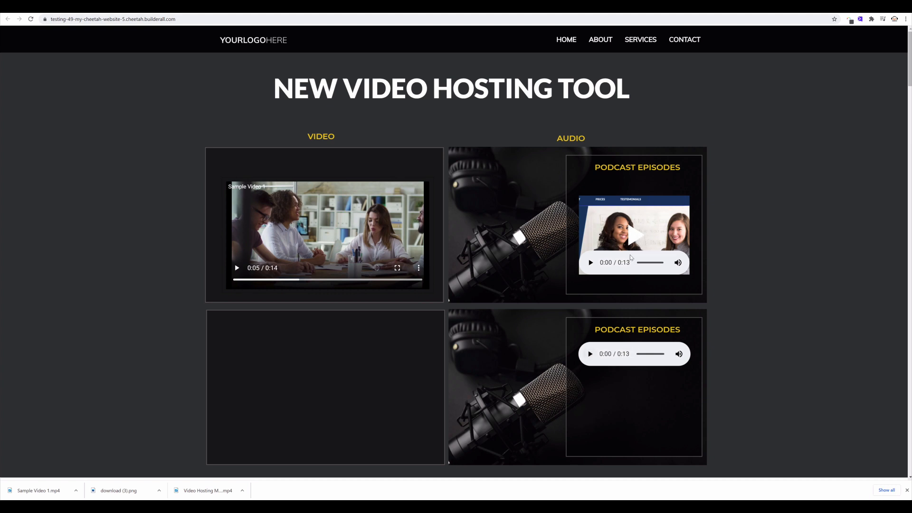
left_click(591, 263)
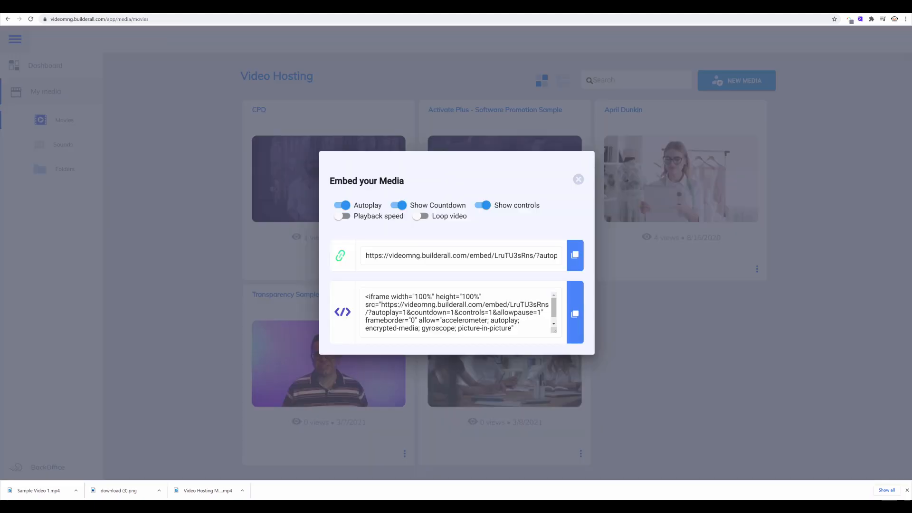
- Close the Embed your Media dialog and open the Sample Video 1 card's options menu
left_click(578, 179)
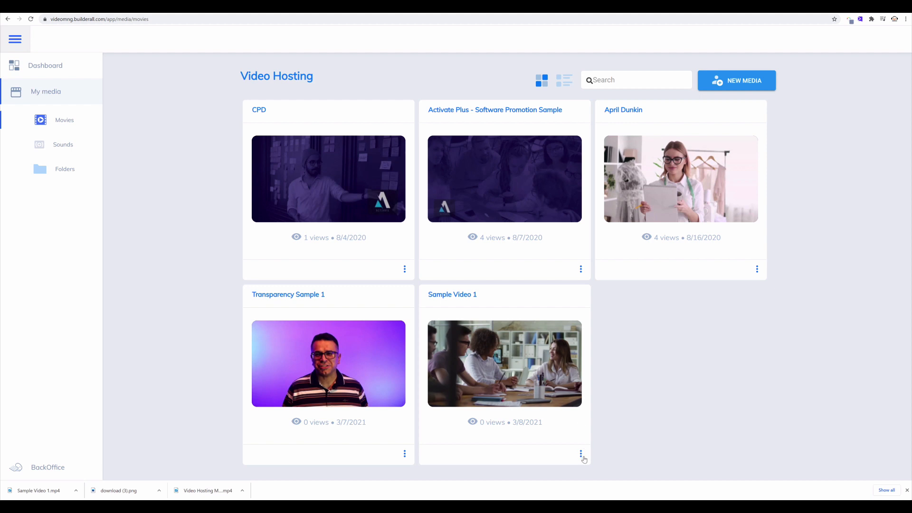
left_click(580, 453)
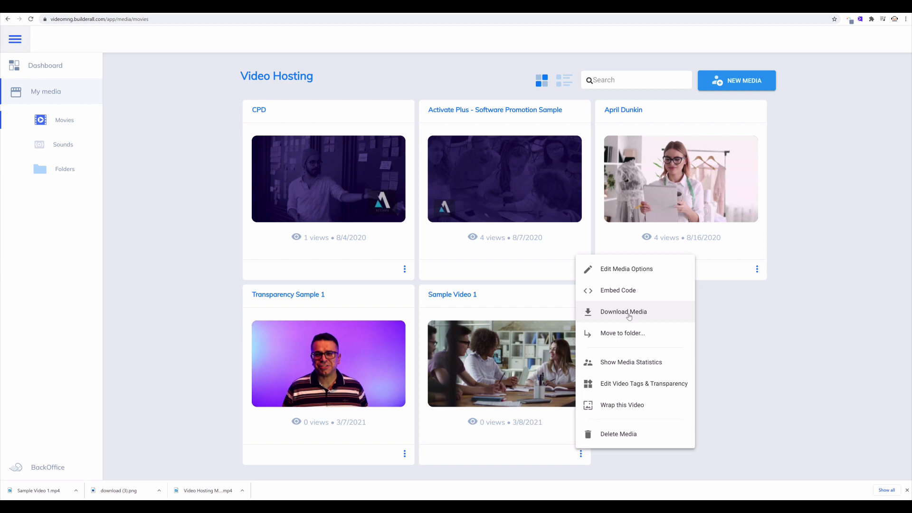
left_click(623, 311)
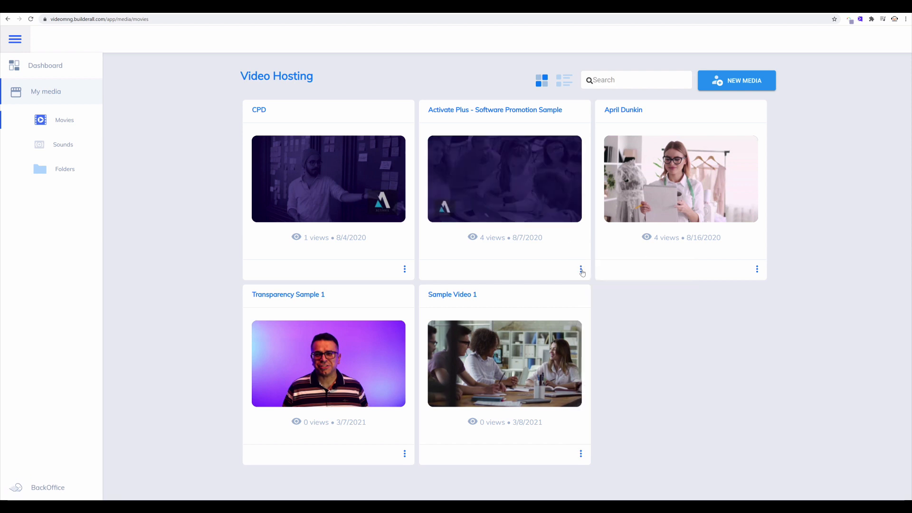
- Move the Activate Plus video to the Project 1 folder and return to Movies
left_click(581, 269)
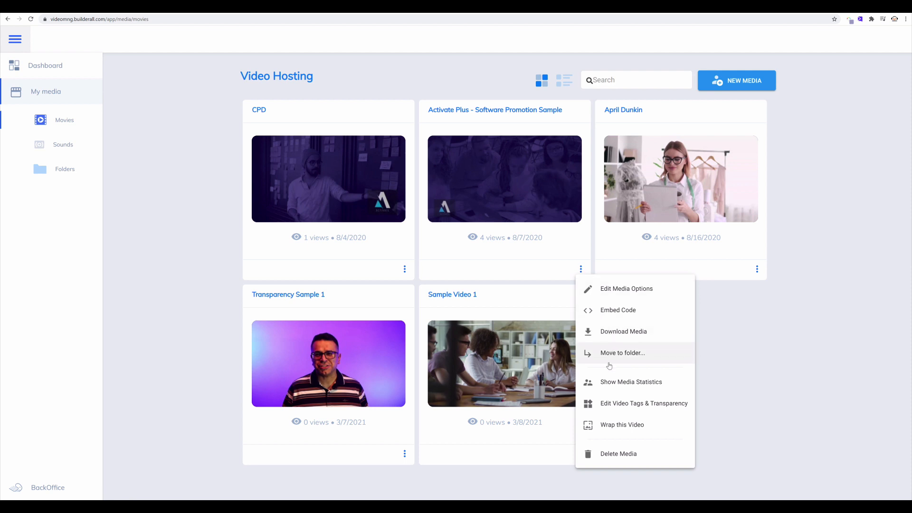
left_click(623, 353)
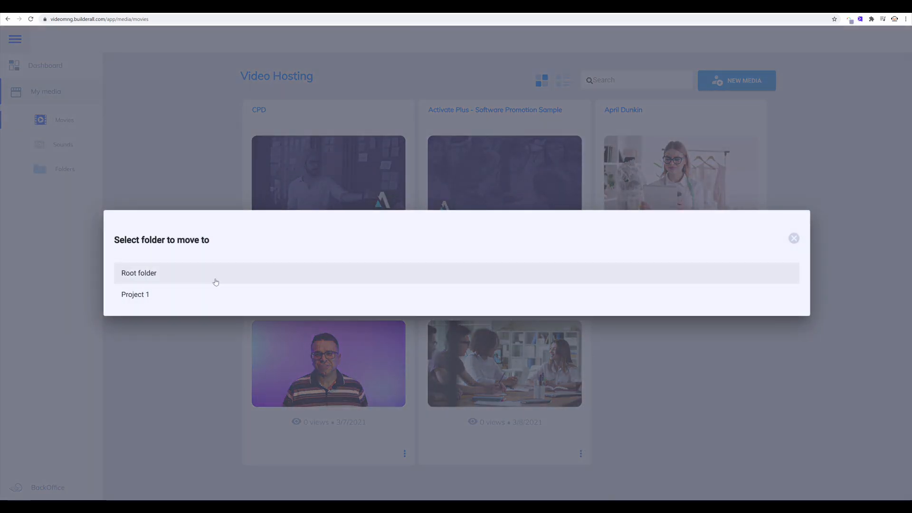
mouse_move(140, 299)
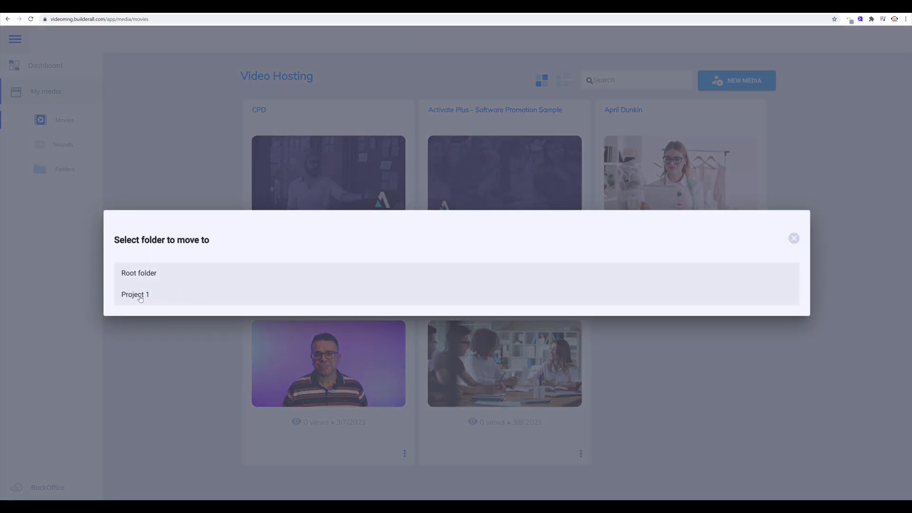
left_click(136, 295)
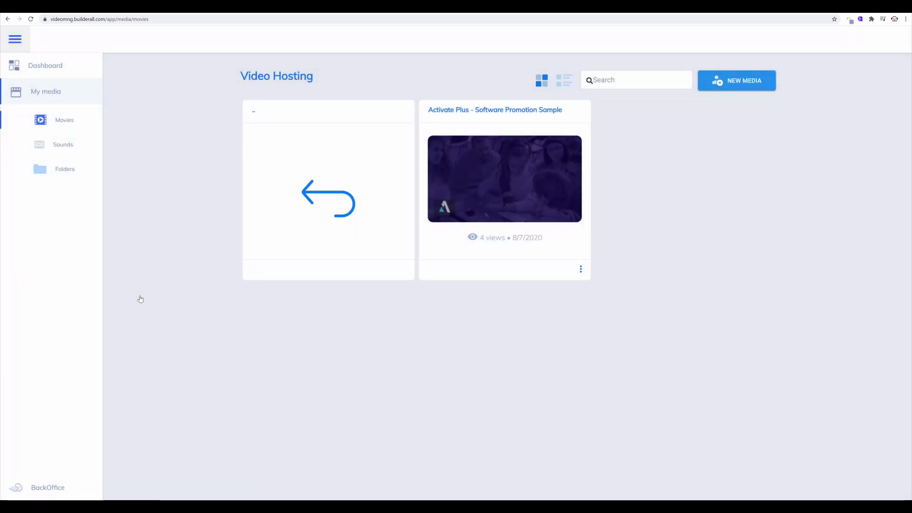
mouse_move(62, 218)
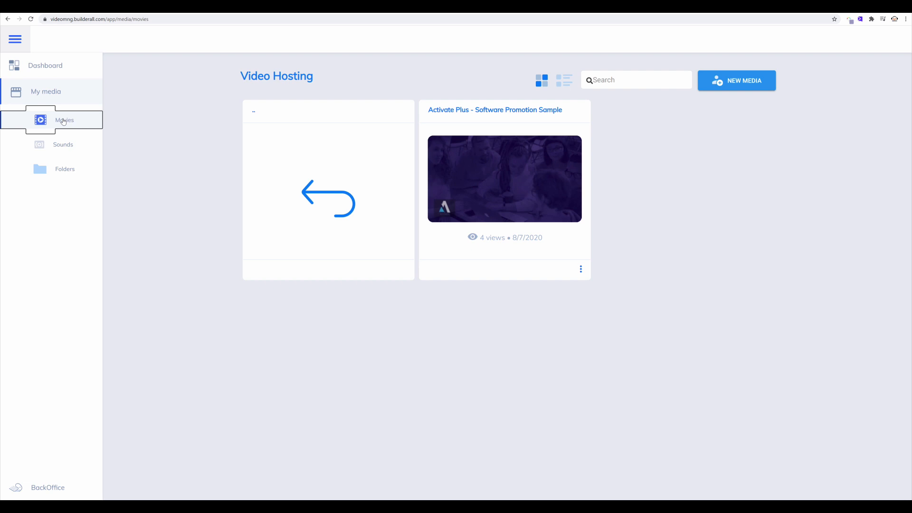
left_click(327, 199)
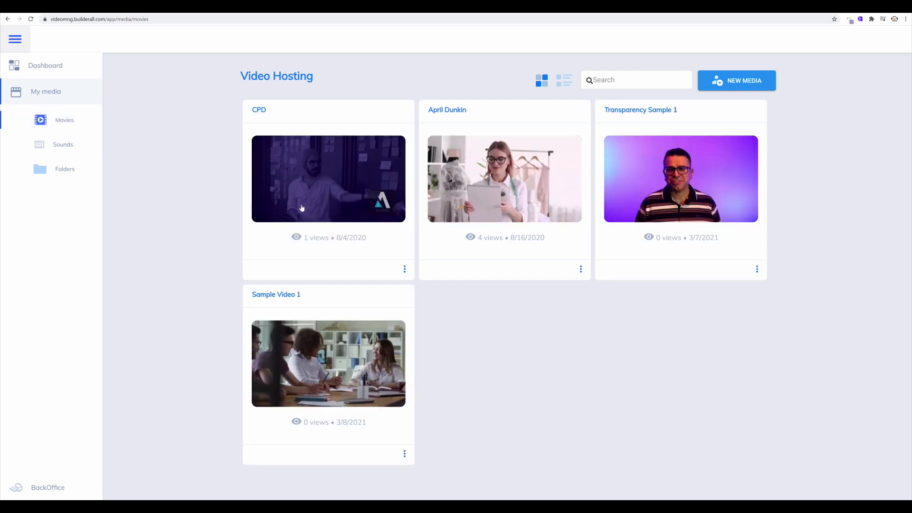
mouse_move(439, 446)
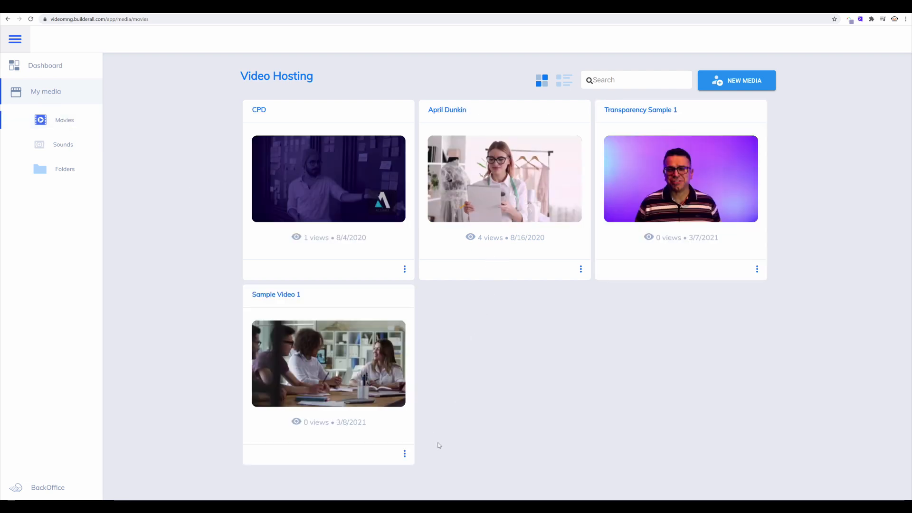
mouse_move(673, 179)
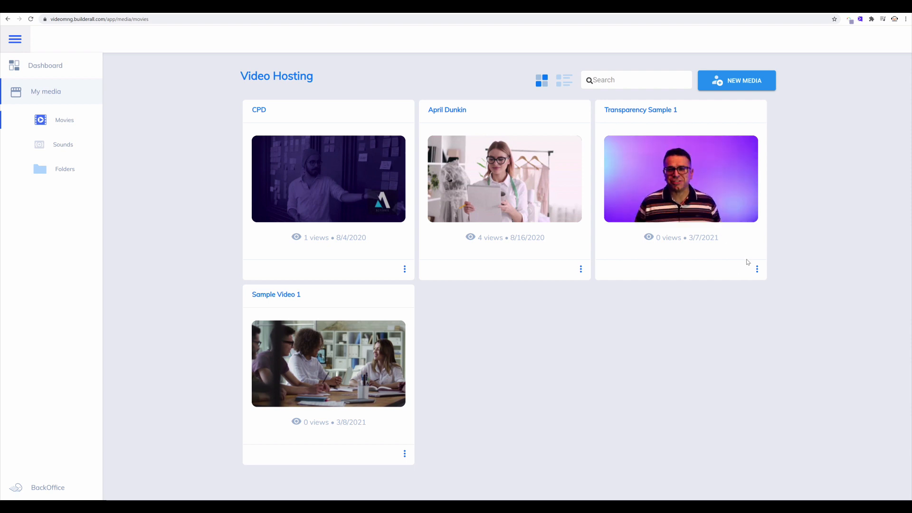
- Show Media Statistics for the Transparency Sample 1 video from its card menu
left_click(757, 270)
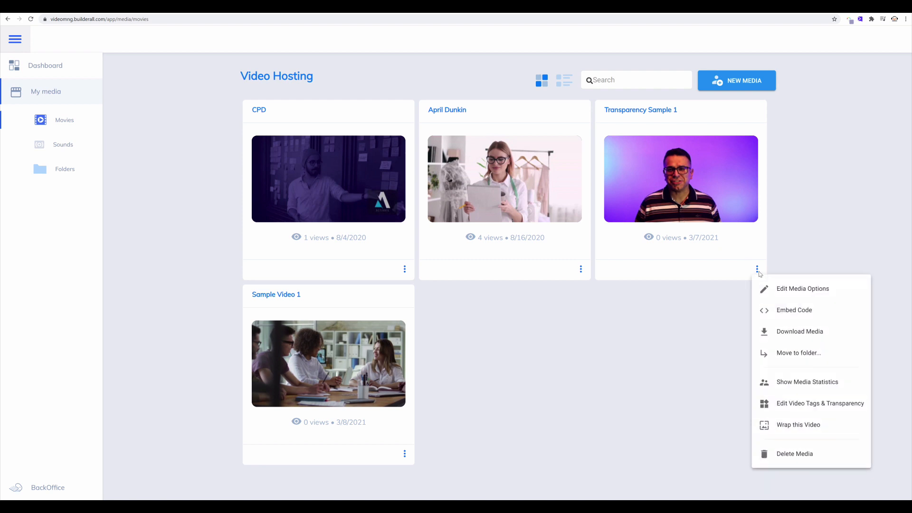
mouse_move(759, 280)
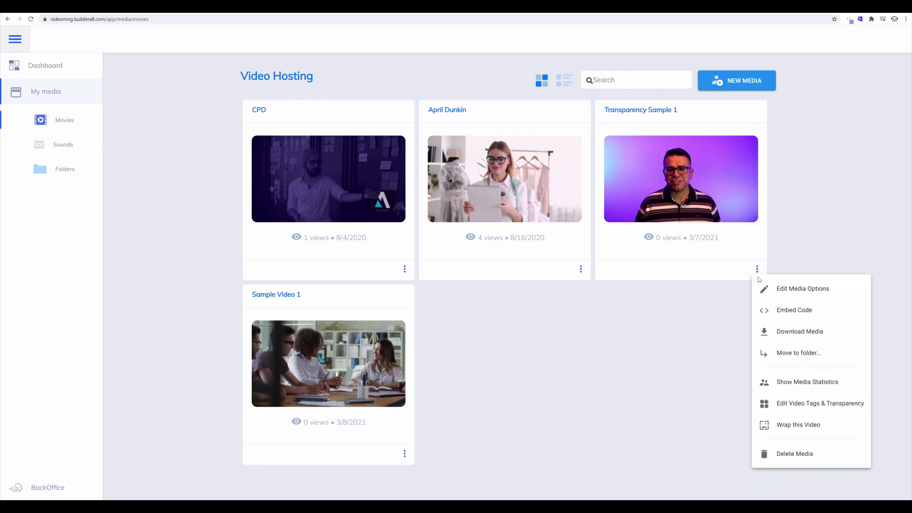
mouse_move(784, 385)
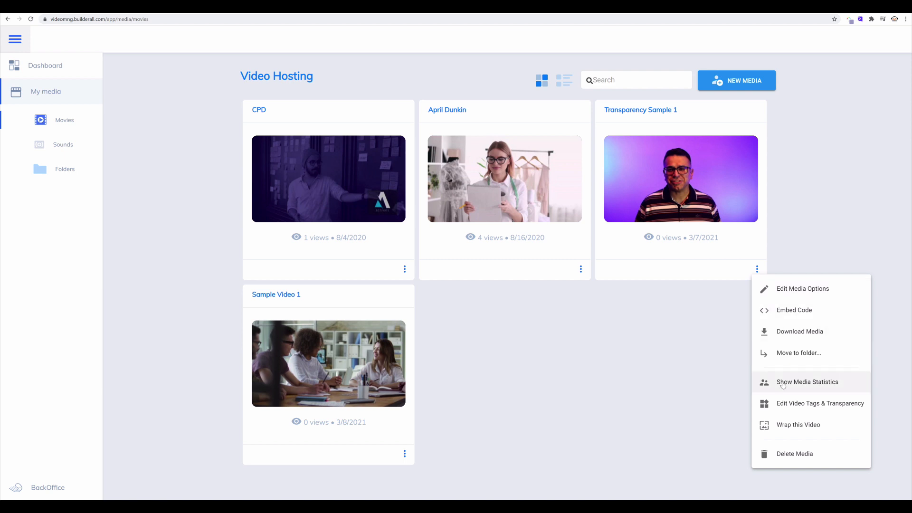
mouse_move(803, 391)
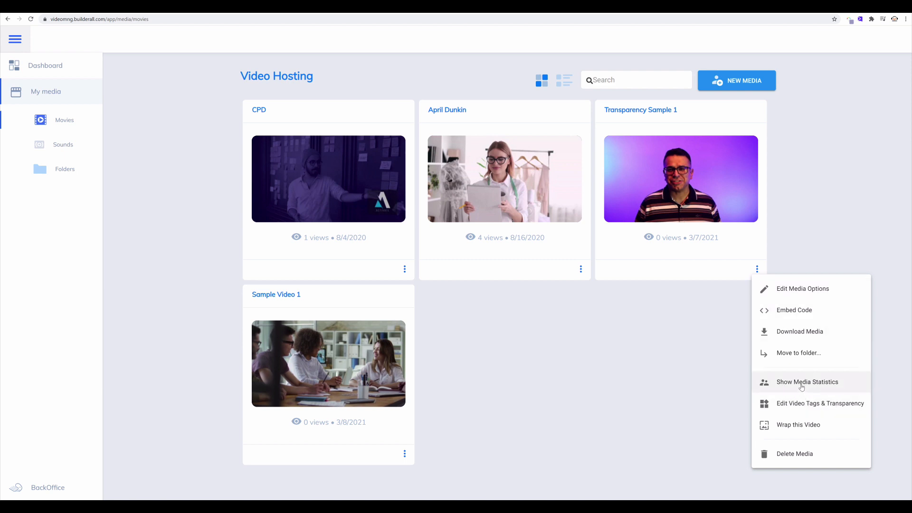
left_click(807, 382)
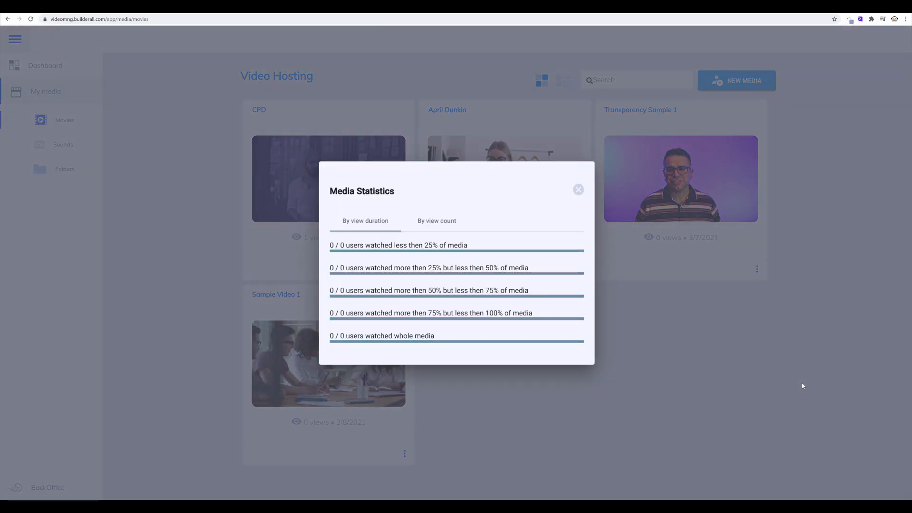
mouse_move(608, 326)
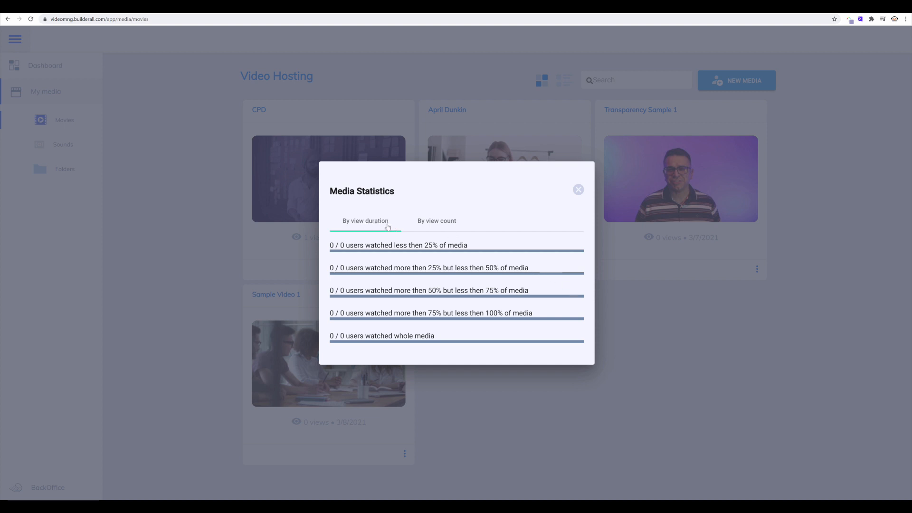
left_click(437, 221)
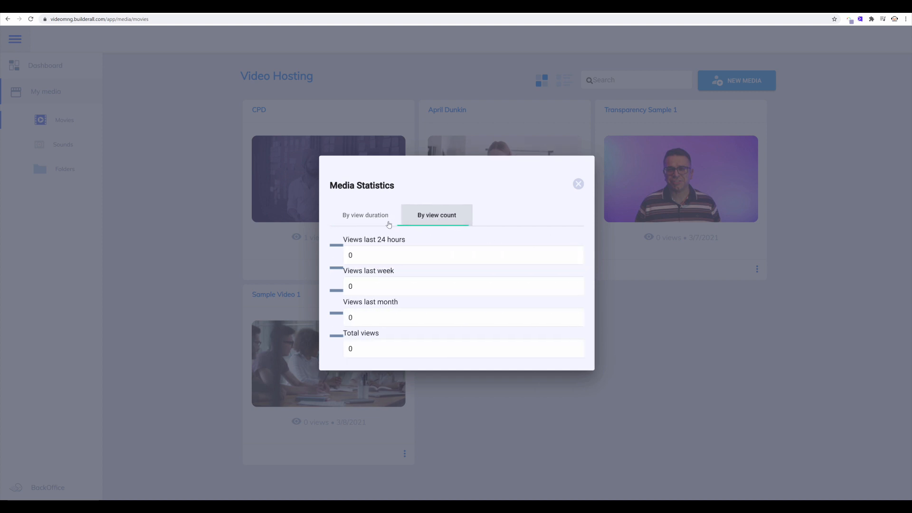
left_click(366, 215)
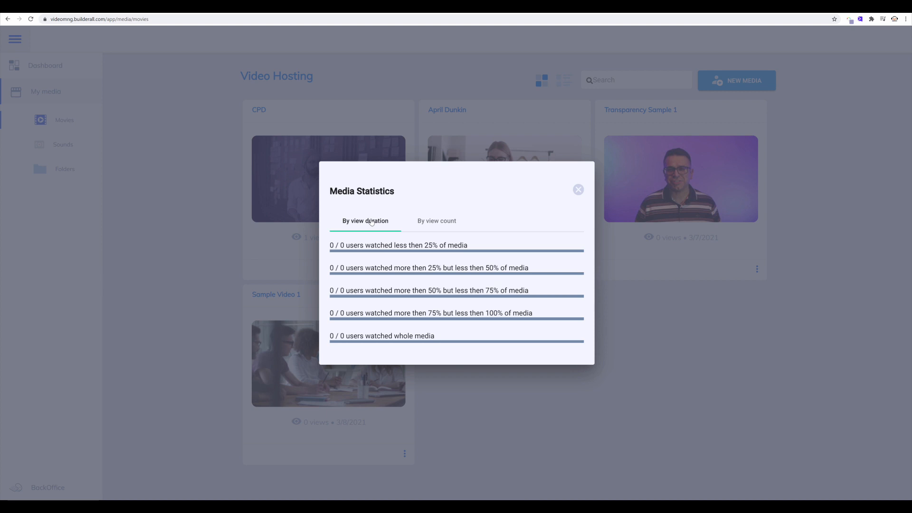
mouse_move(357, 265)
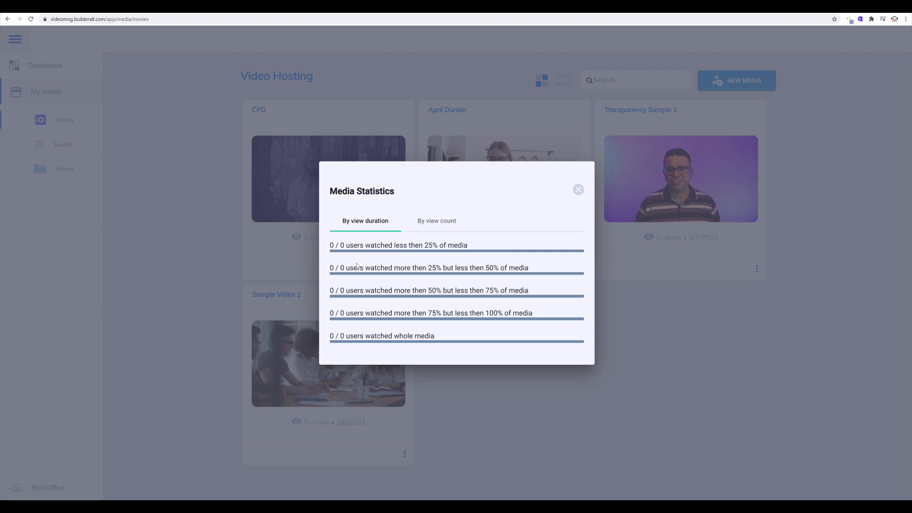
mouse_move(547, 198)
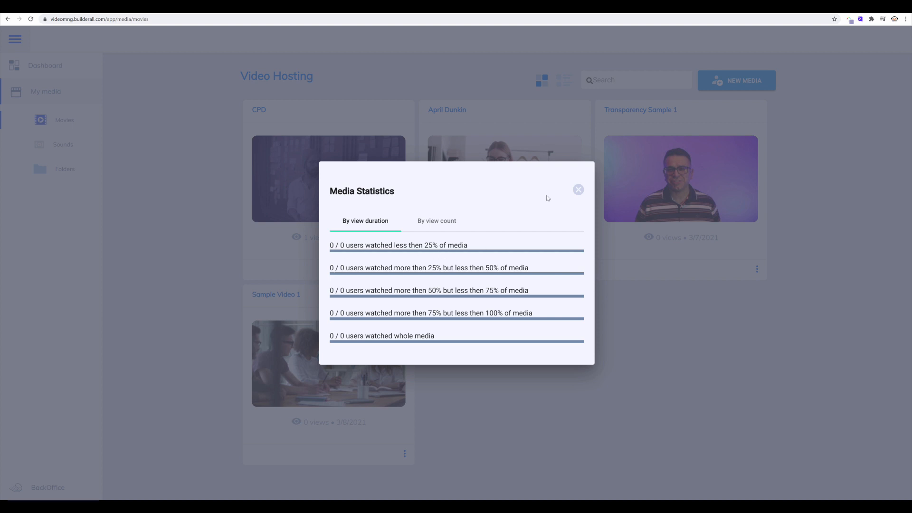